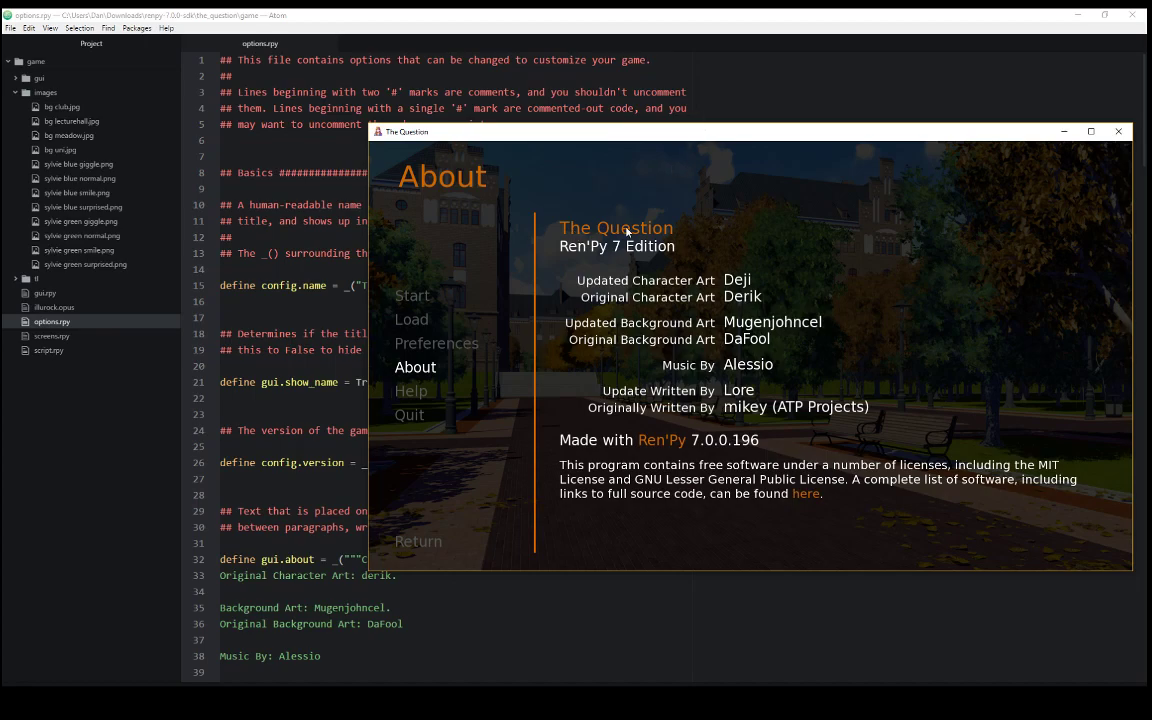
mouse_move(577, 252)
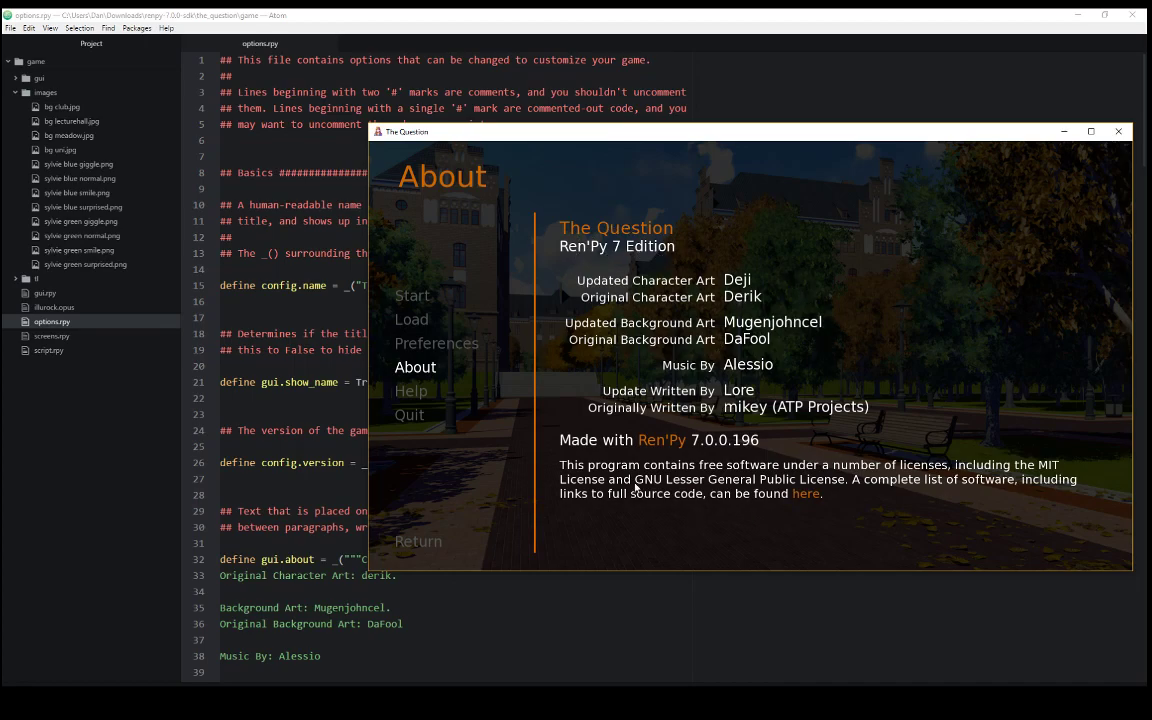
mouse_move(703, 318)
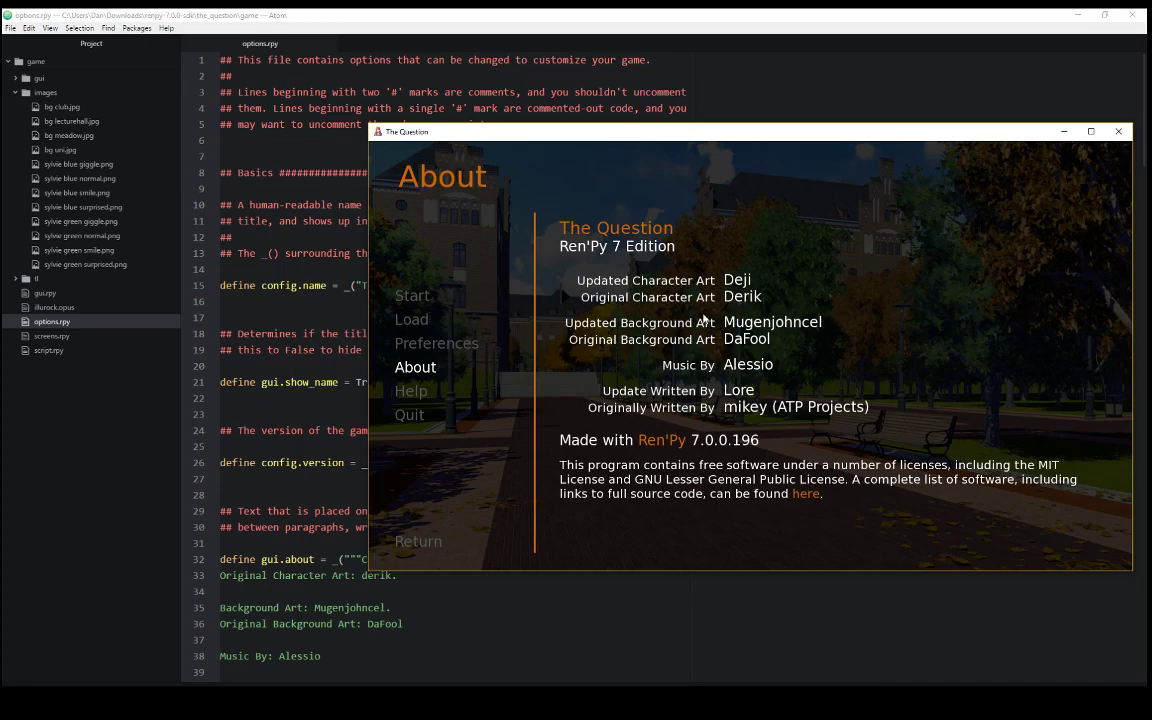
mouse_move(940, 512)
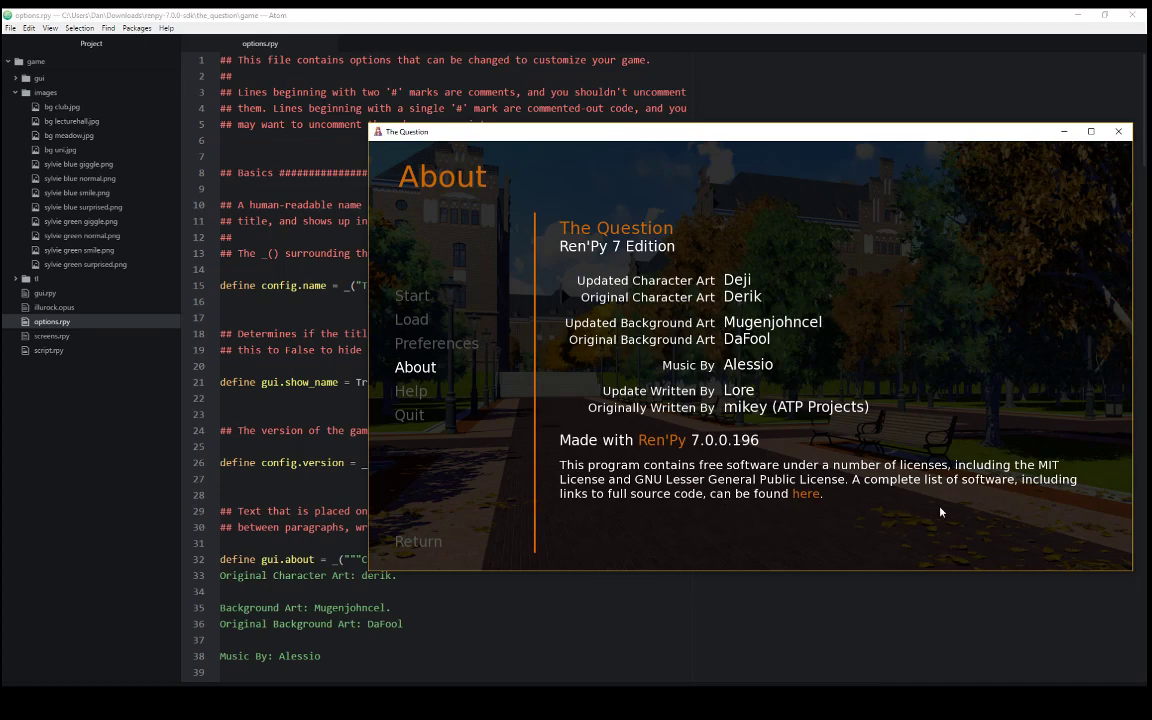
mouse_move(750, 501)
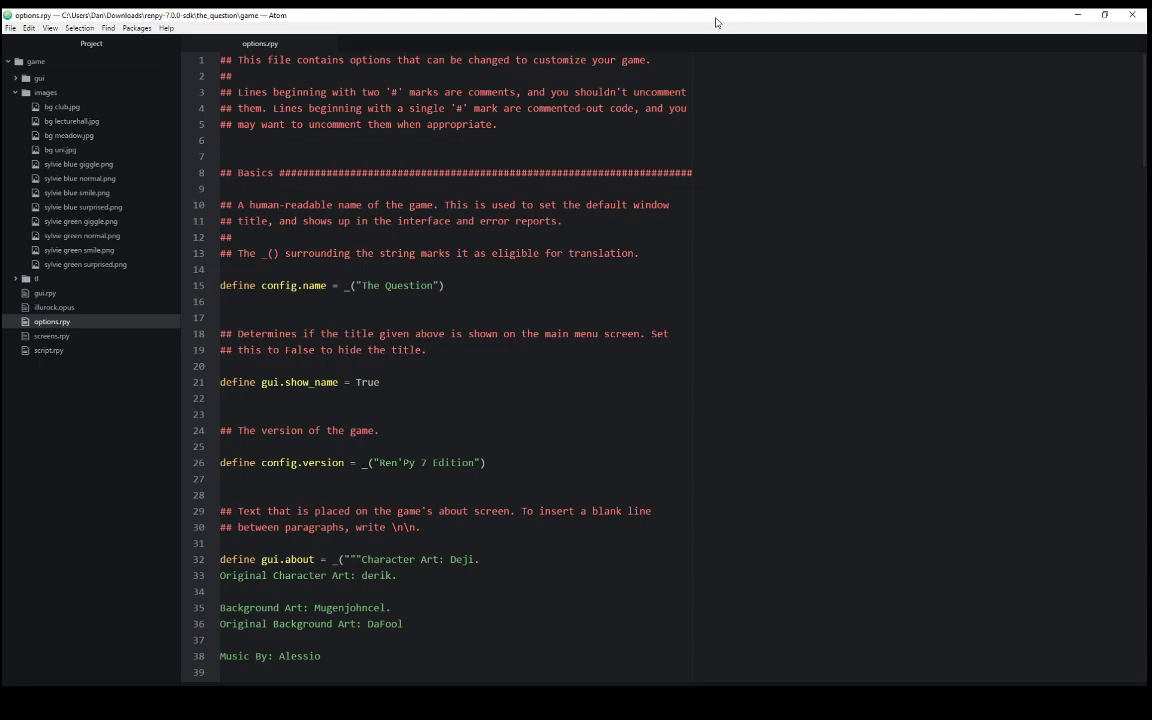
mouse_move(198, 293)
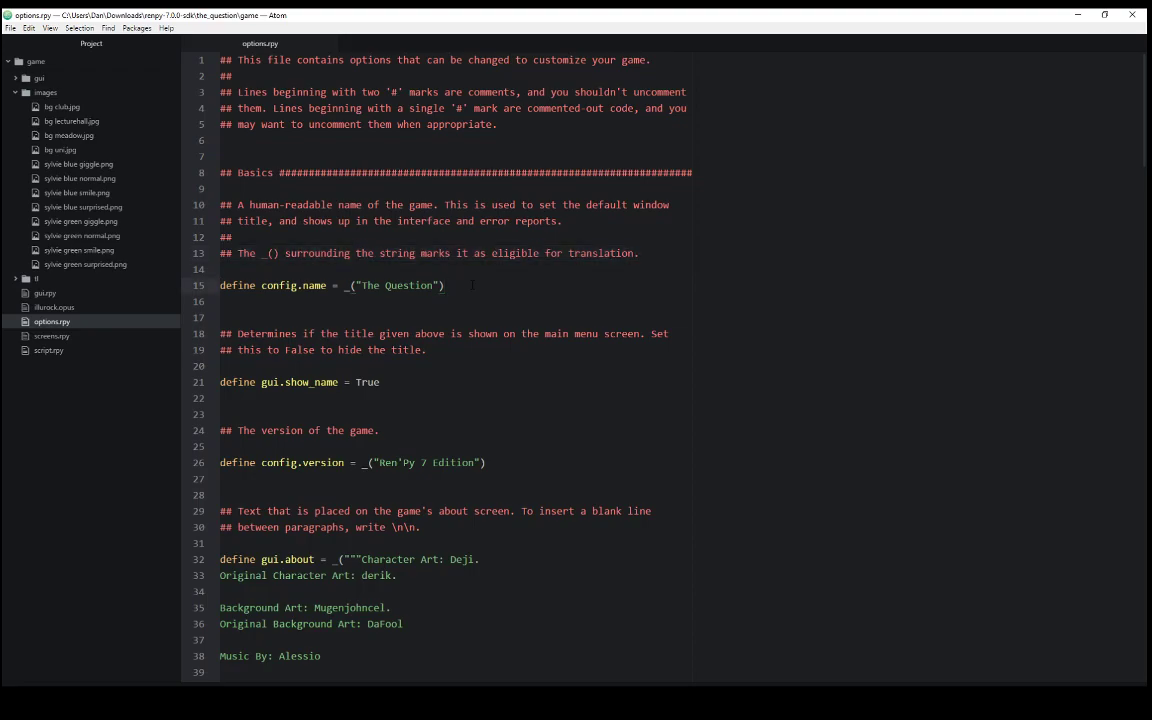
In the running game window, open The Question's About screen from the main menu.
left_click(444, 285)
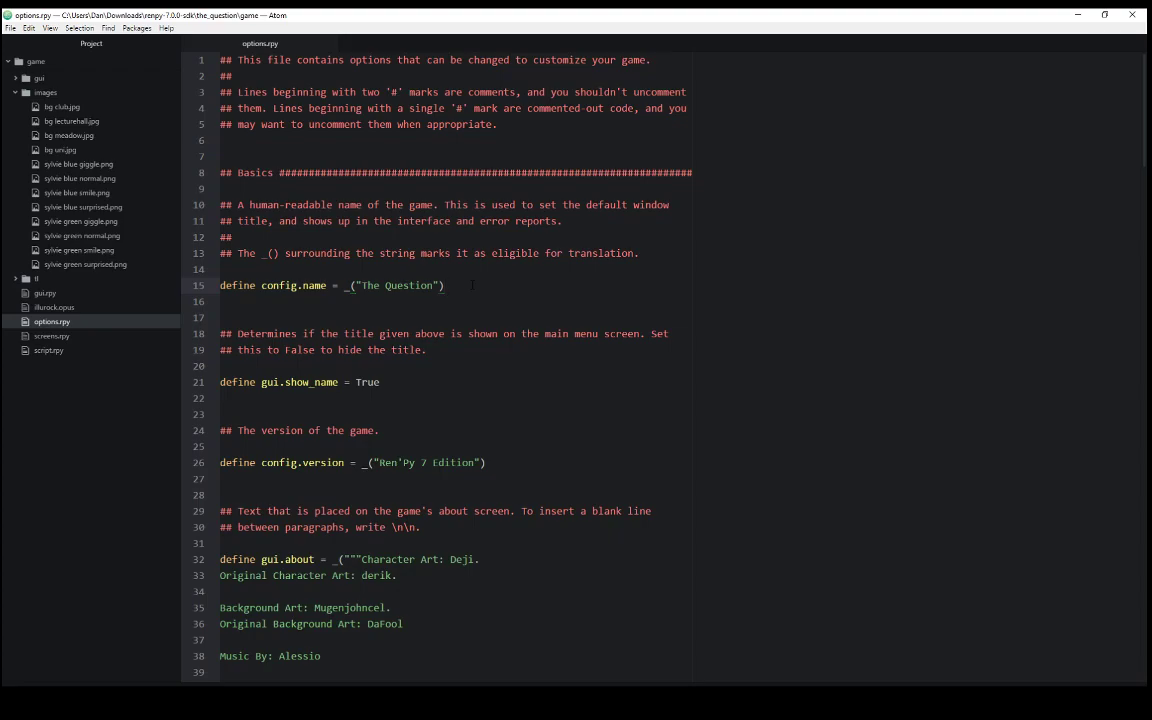
left_click(443, 285)
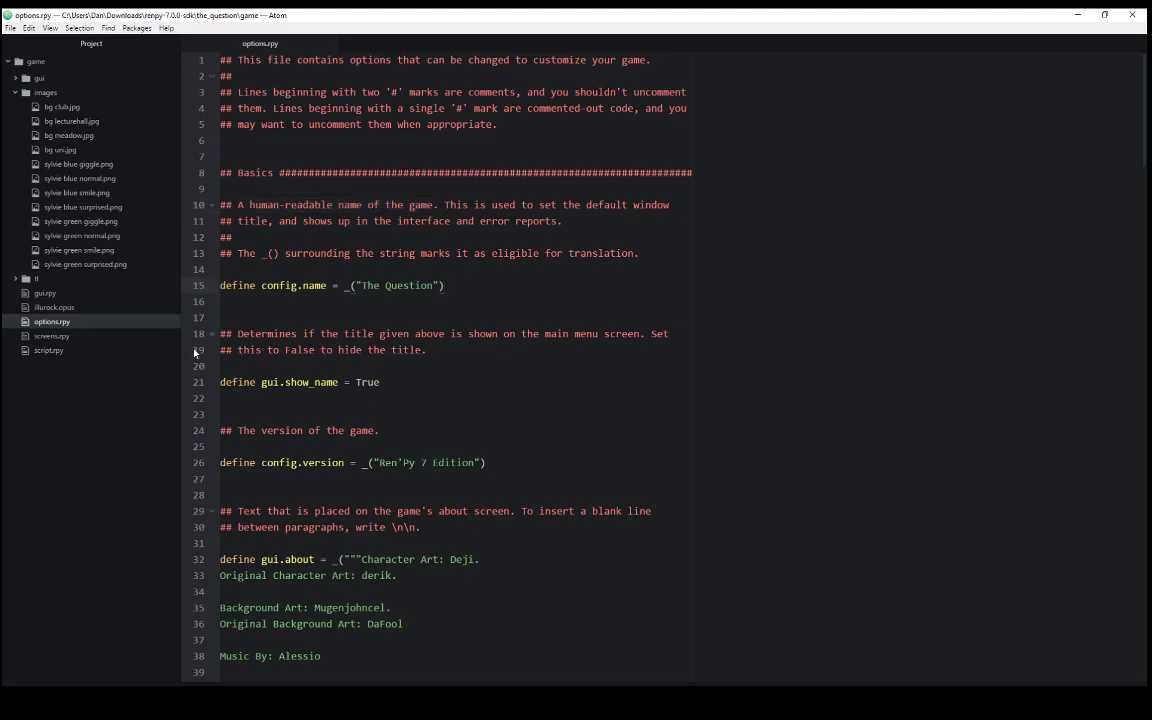
left_click(300, 382)
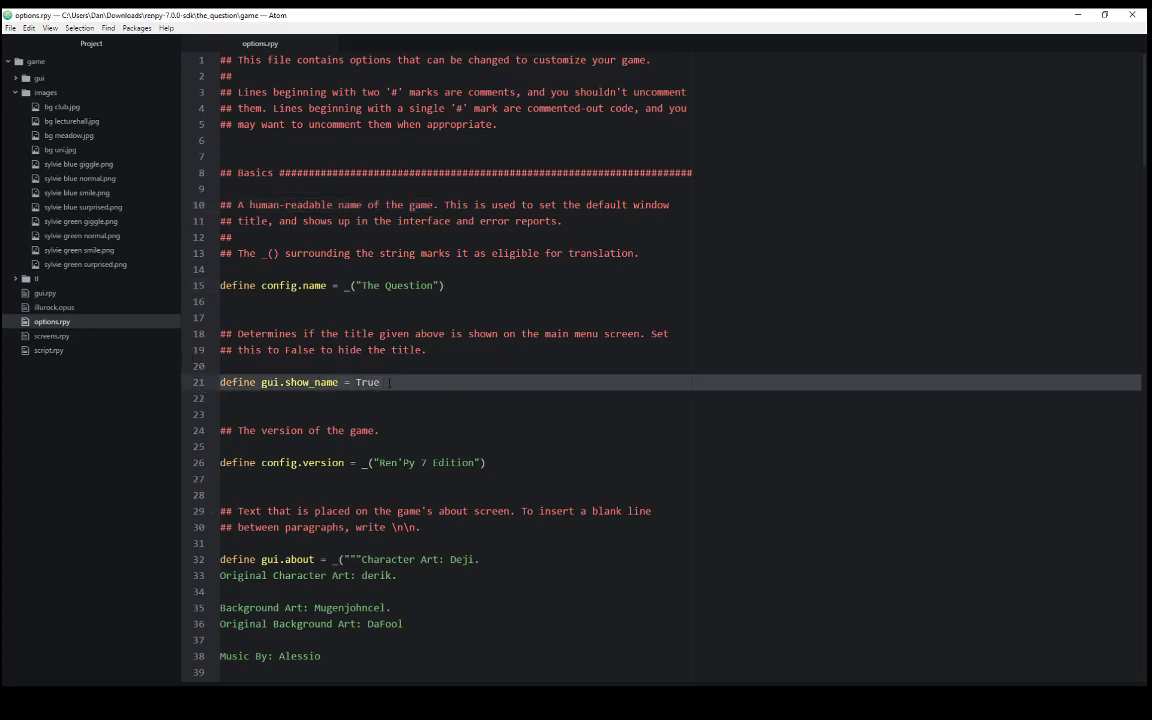
left_click(487, 462)
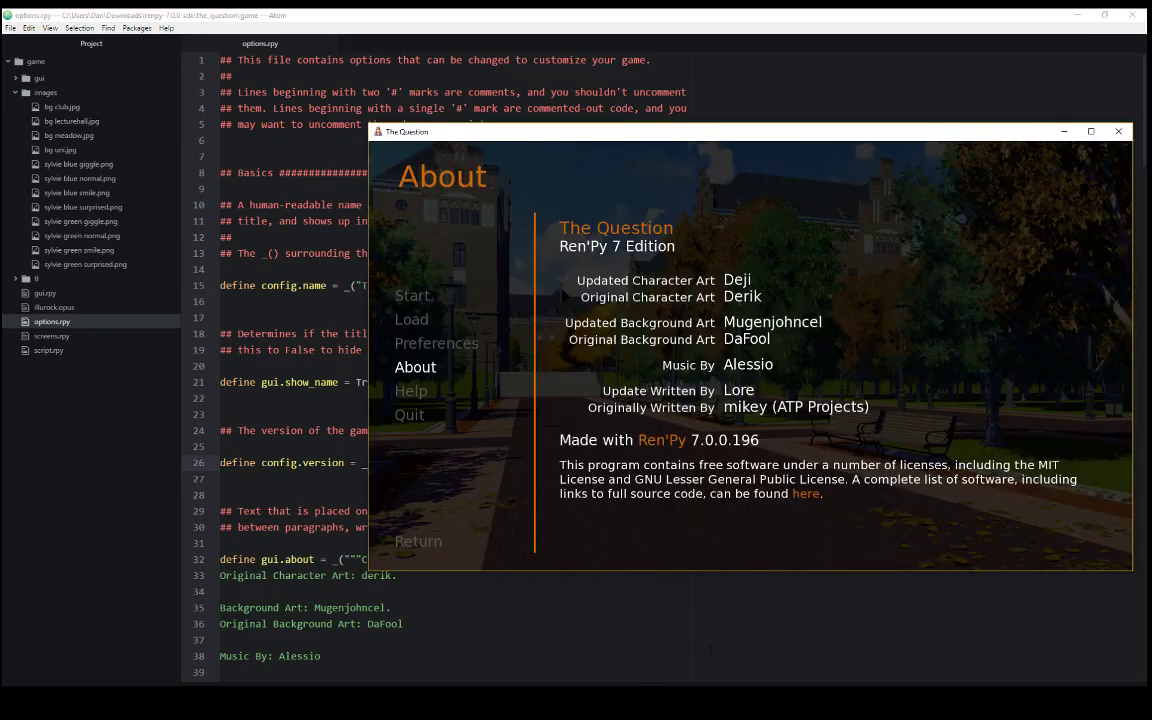
mouse_move(583, 153)
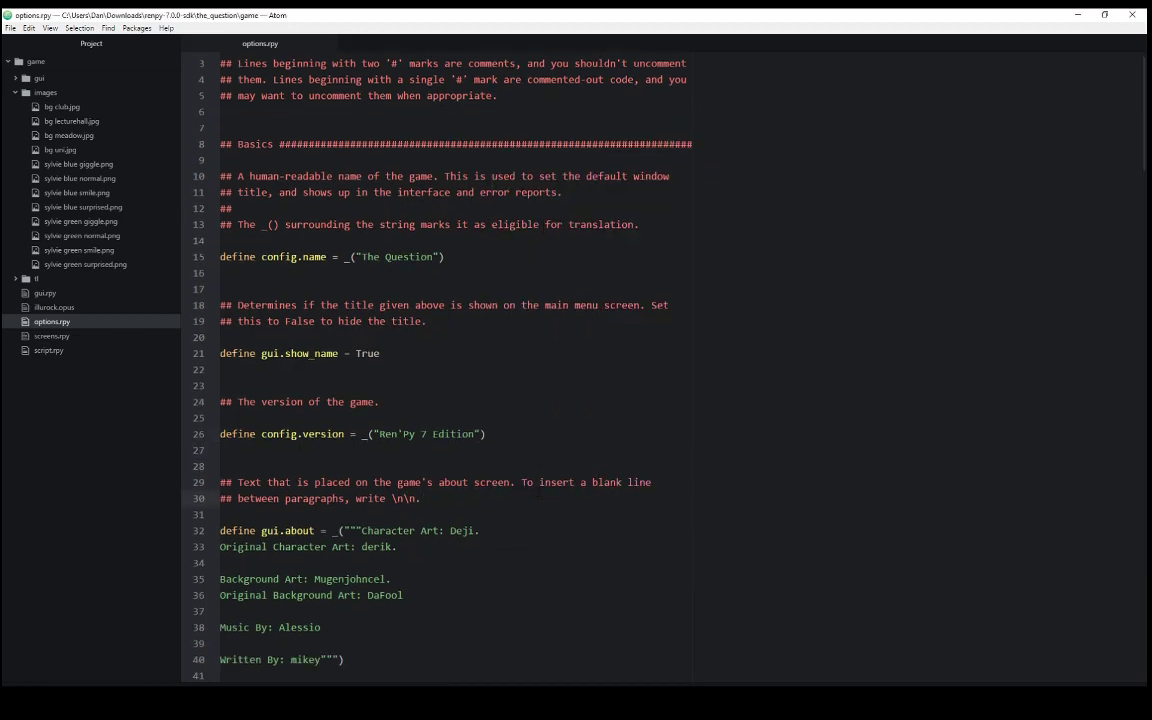
scroll("down", 3)
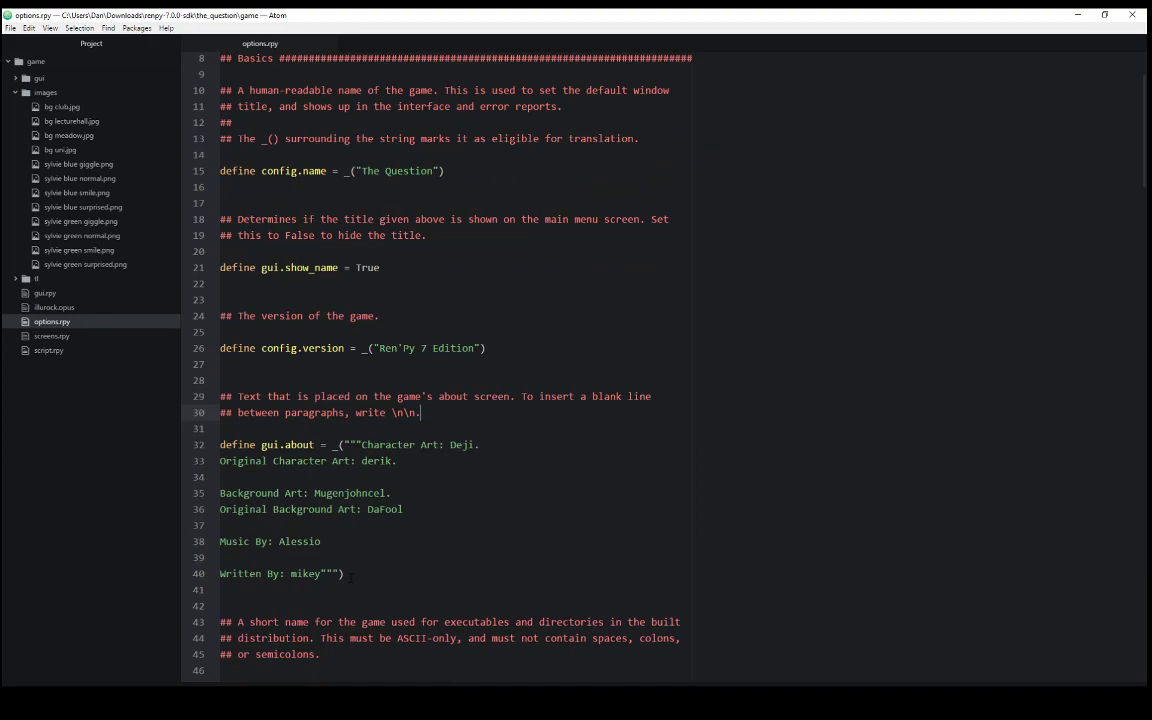
double_click(237, 444)
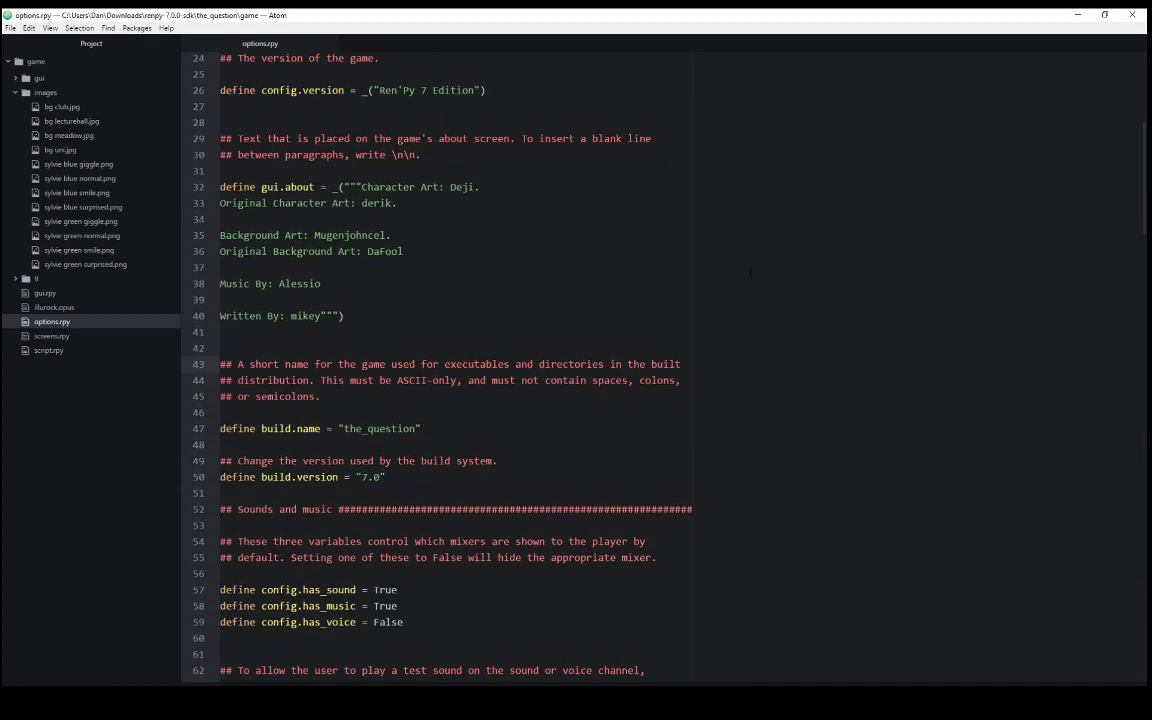
scroll("down", 3)
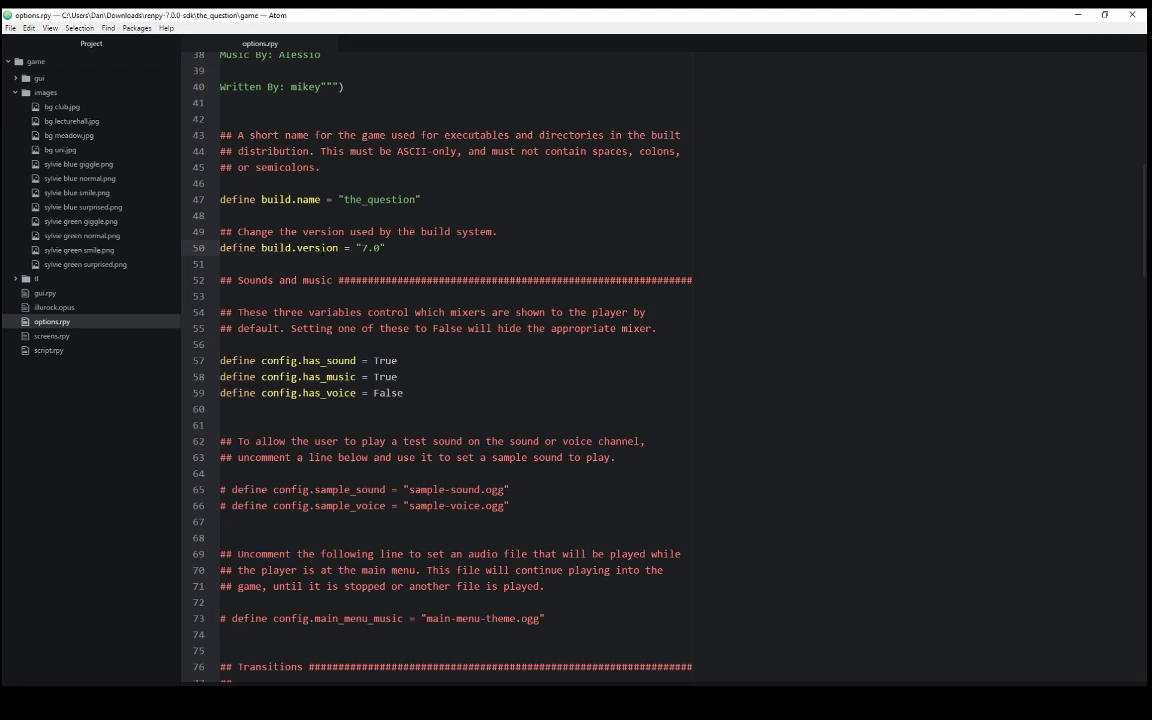
scroll("down", 3)
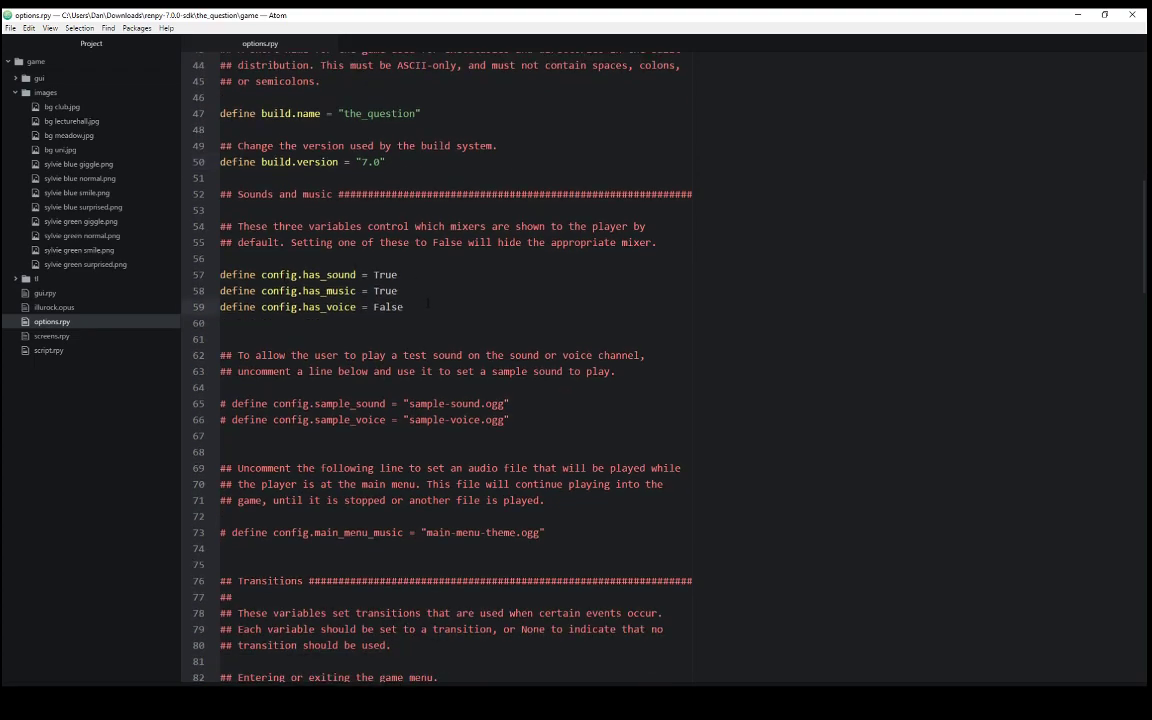
left_click(403, 307)
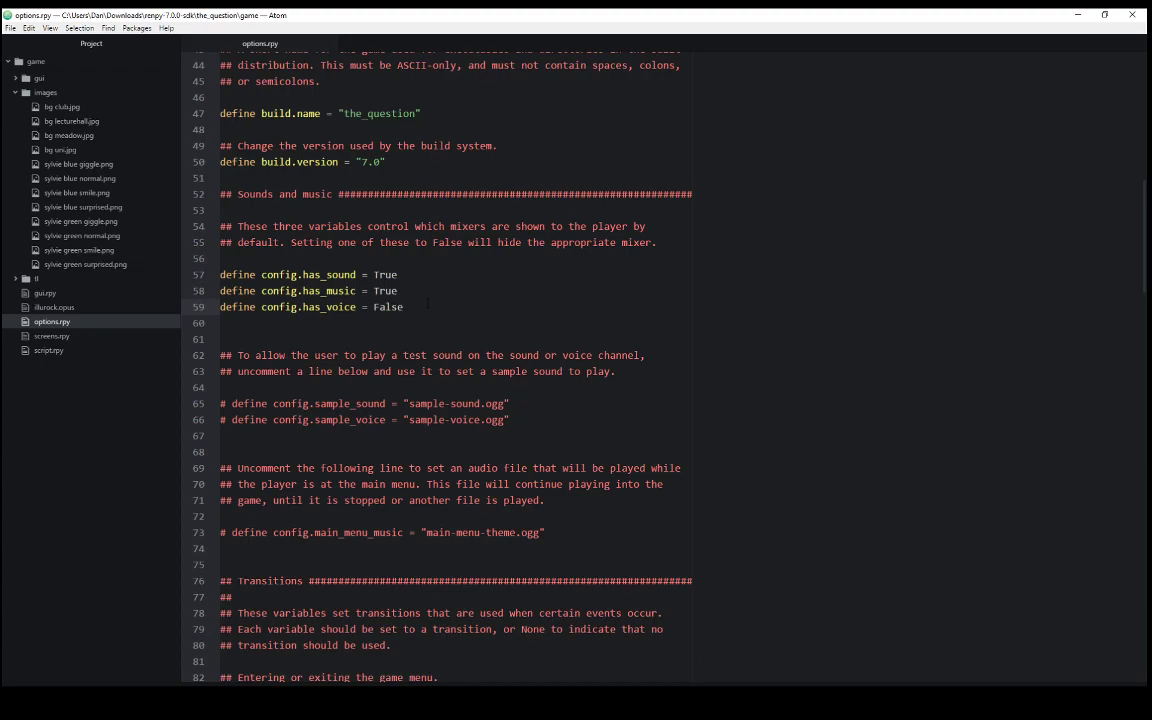
left_click(404, 307)
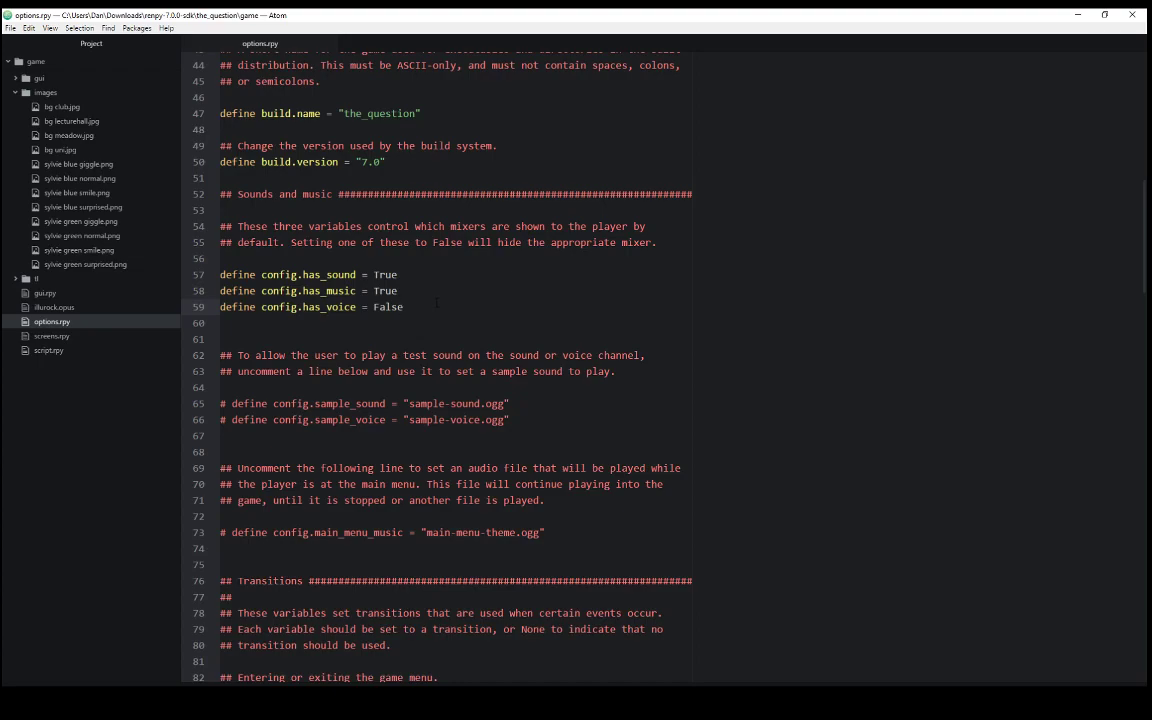
left_click(403, 307)
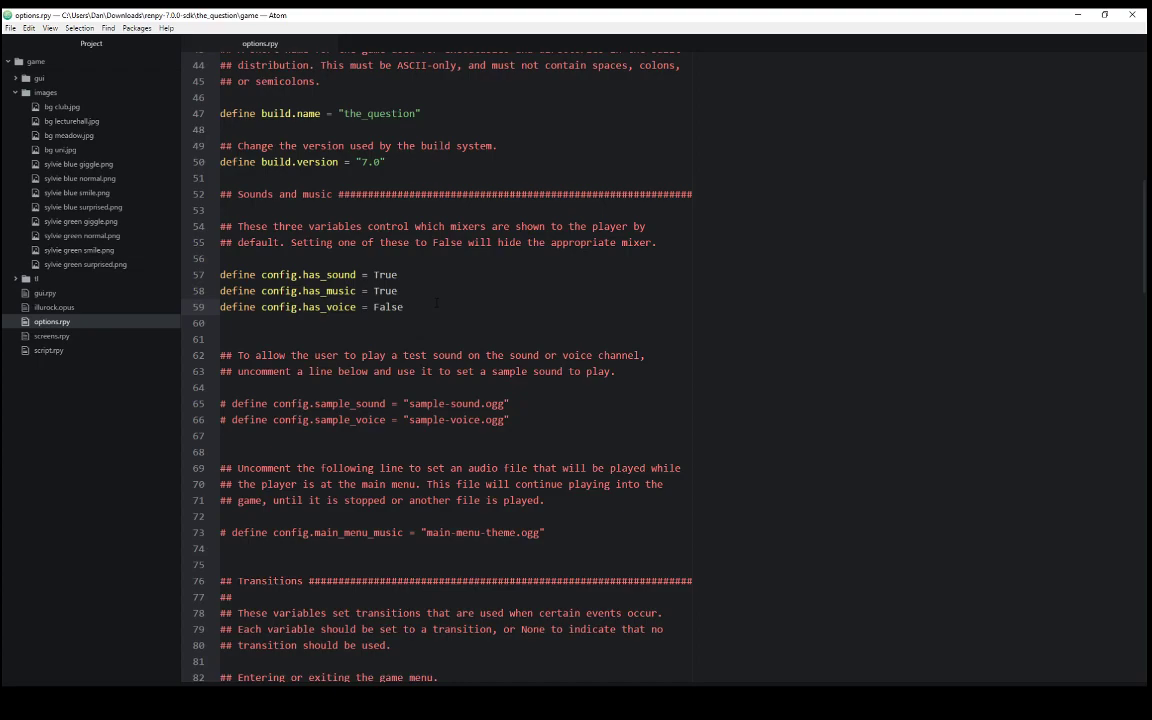
left_click(403, 307)
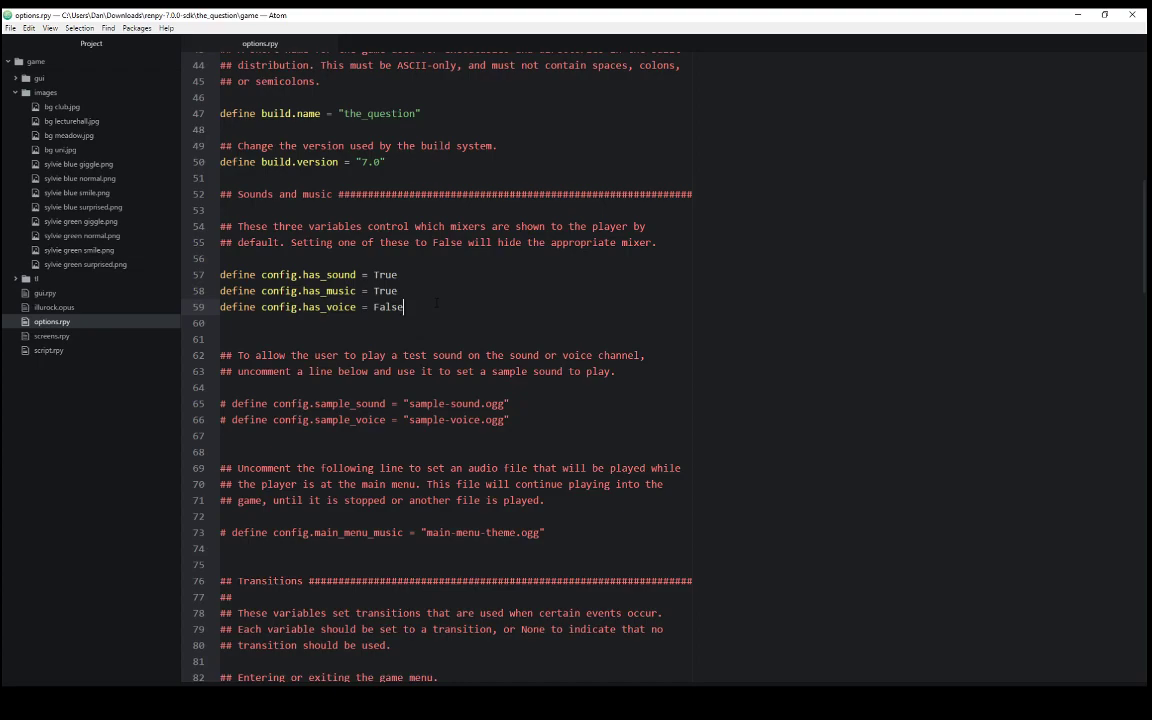
scroll("down", 3)
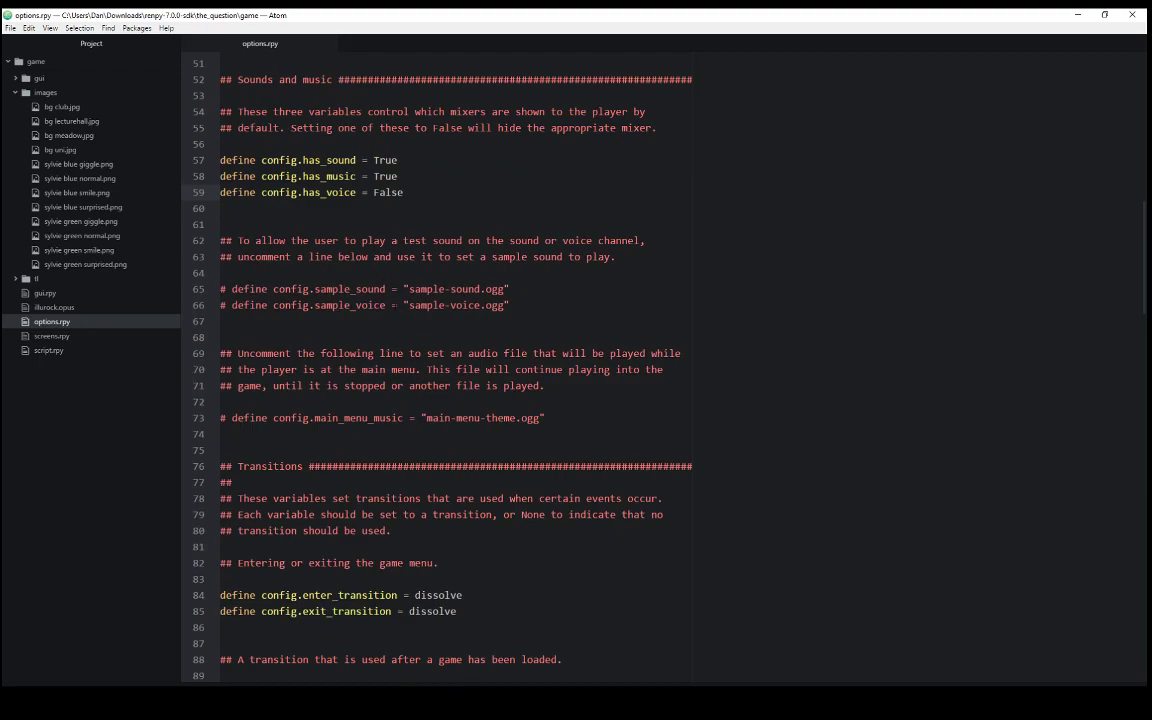
Scroll options.rpy down to the dialogue window settings with Dissolve(.2) show/hide transitions.
scroll("down", 3)
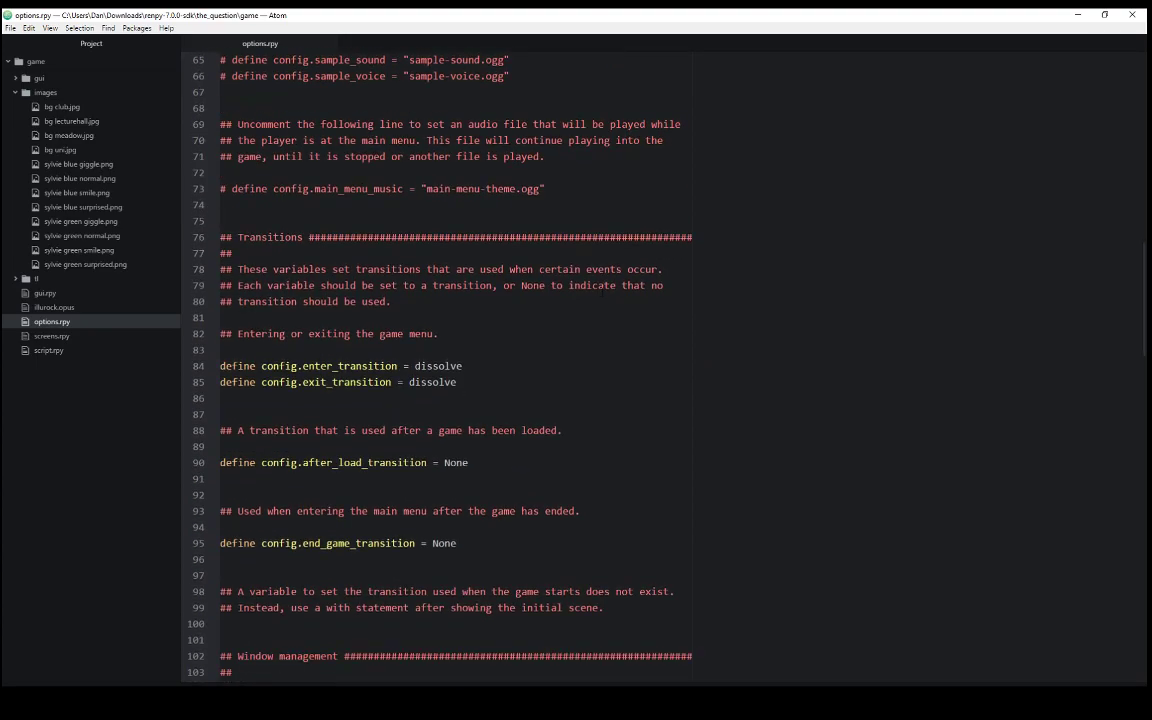
scroll("down", 3)
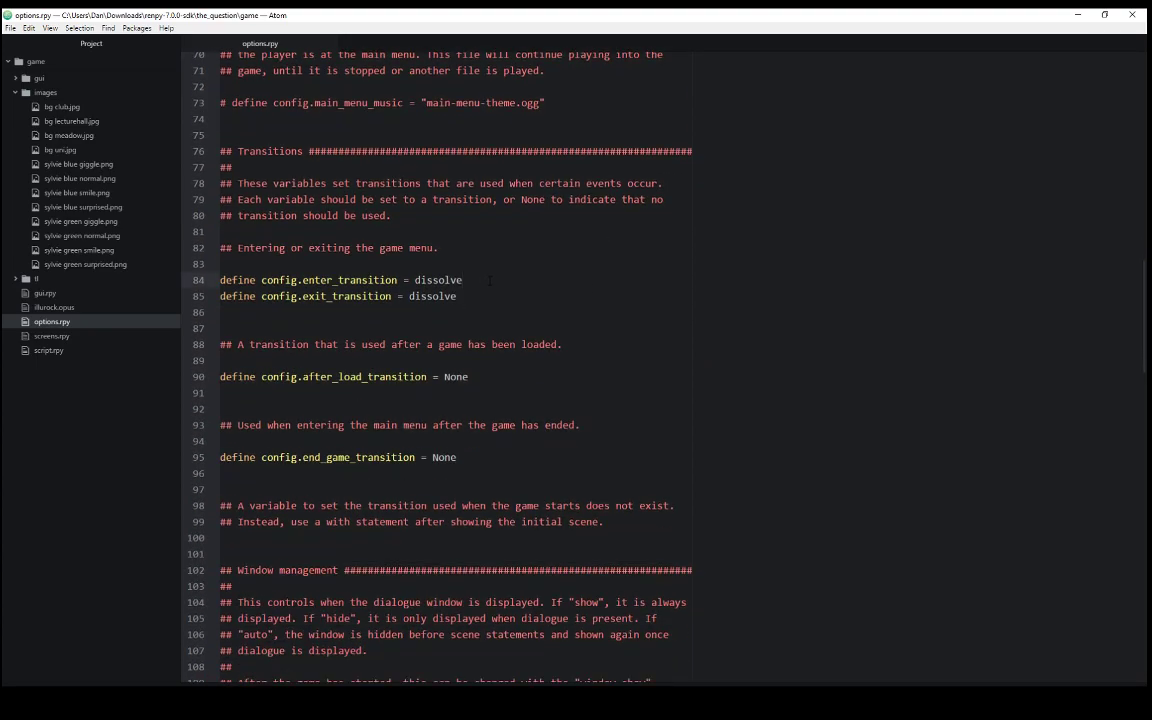
left_click(461, 280)
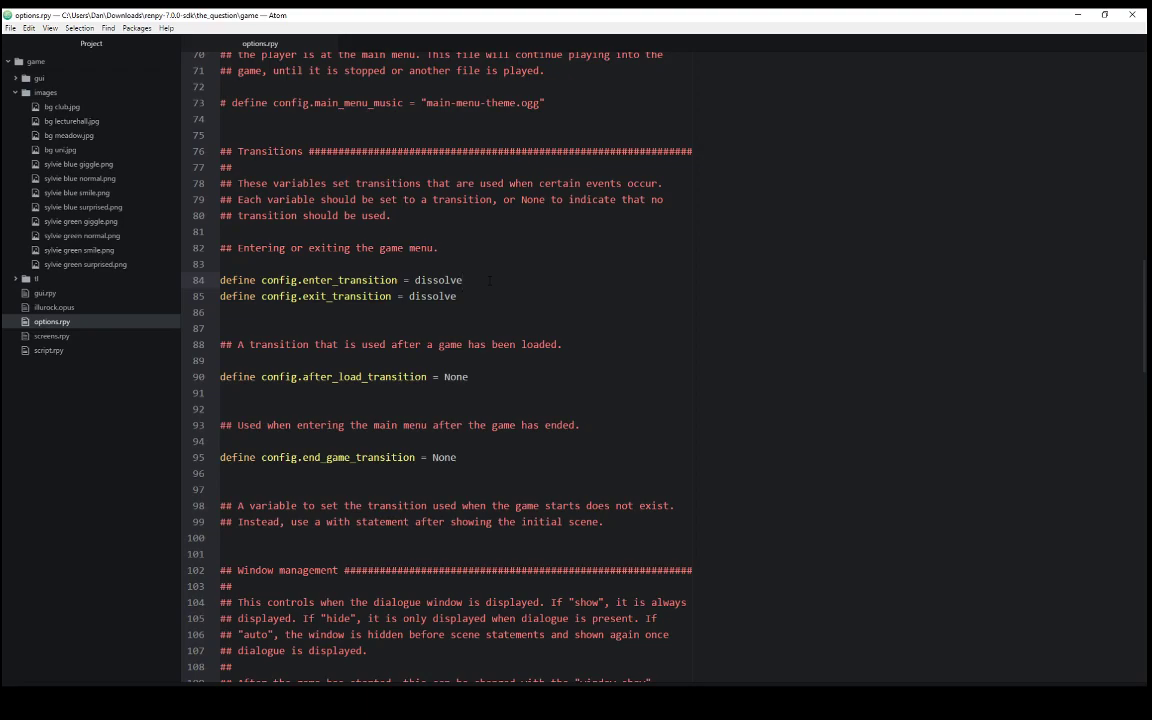
left_click(461, 280)
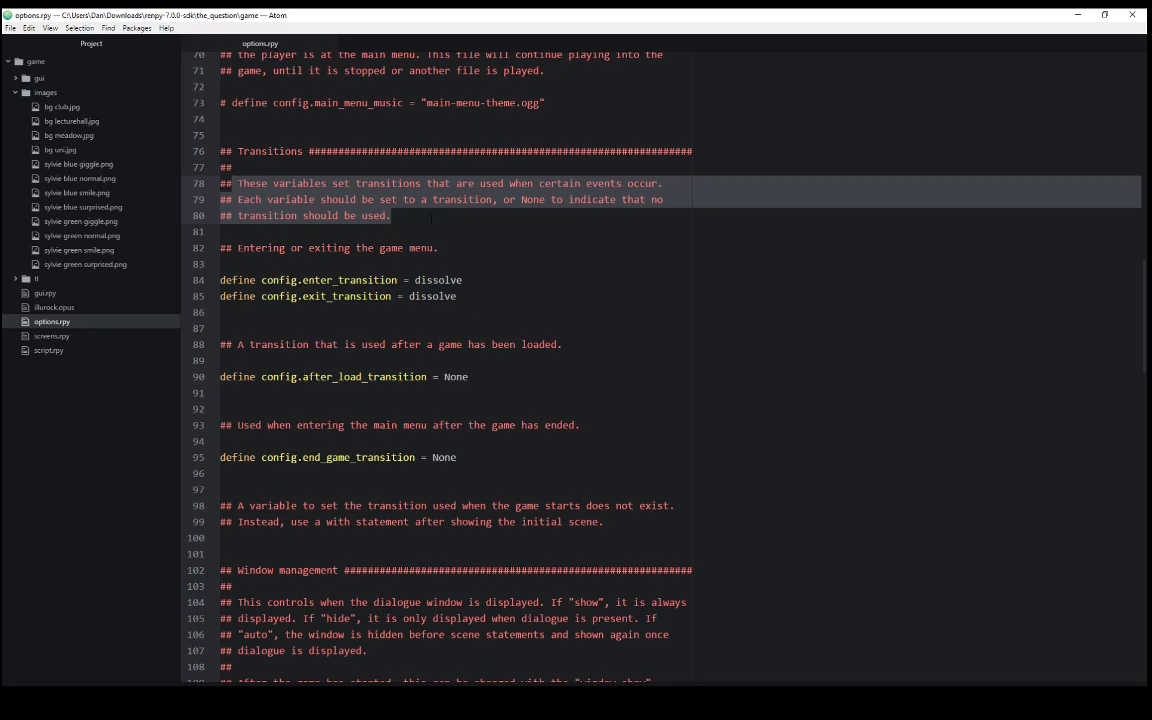
left_click(463, 280)
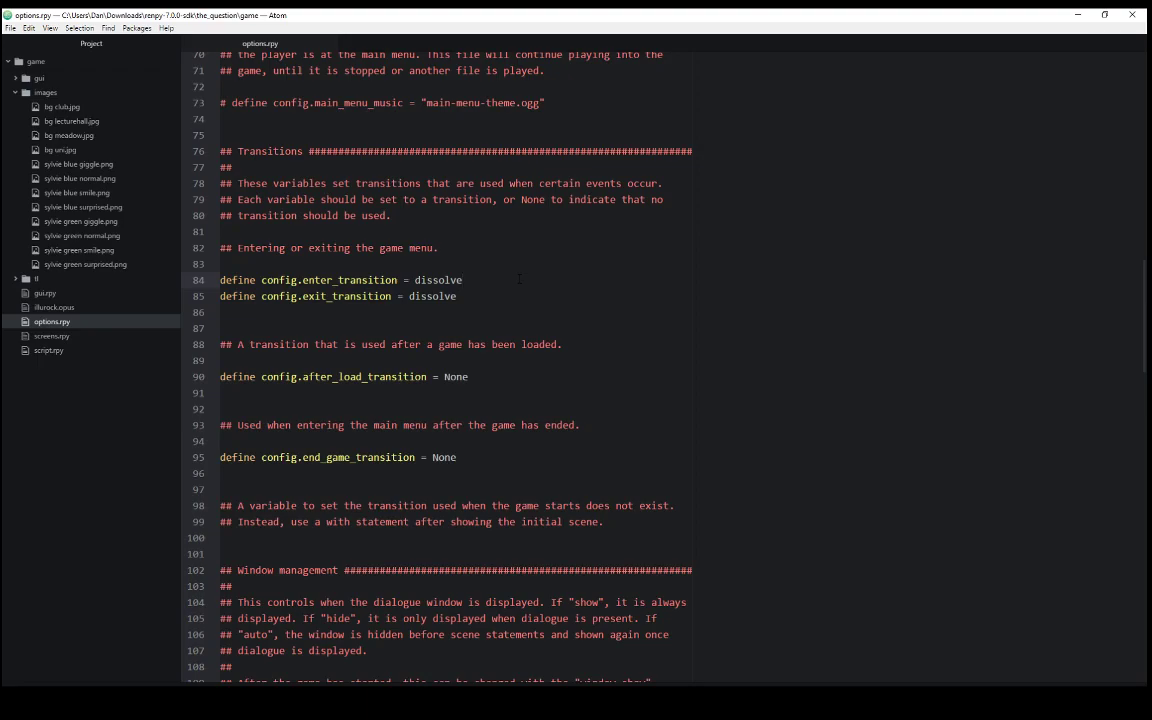
left_click(462, 280)
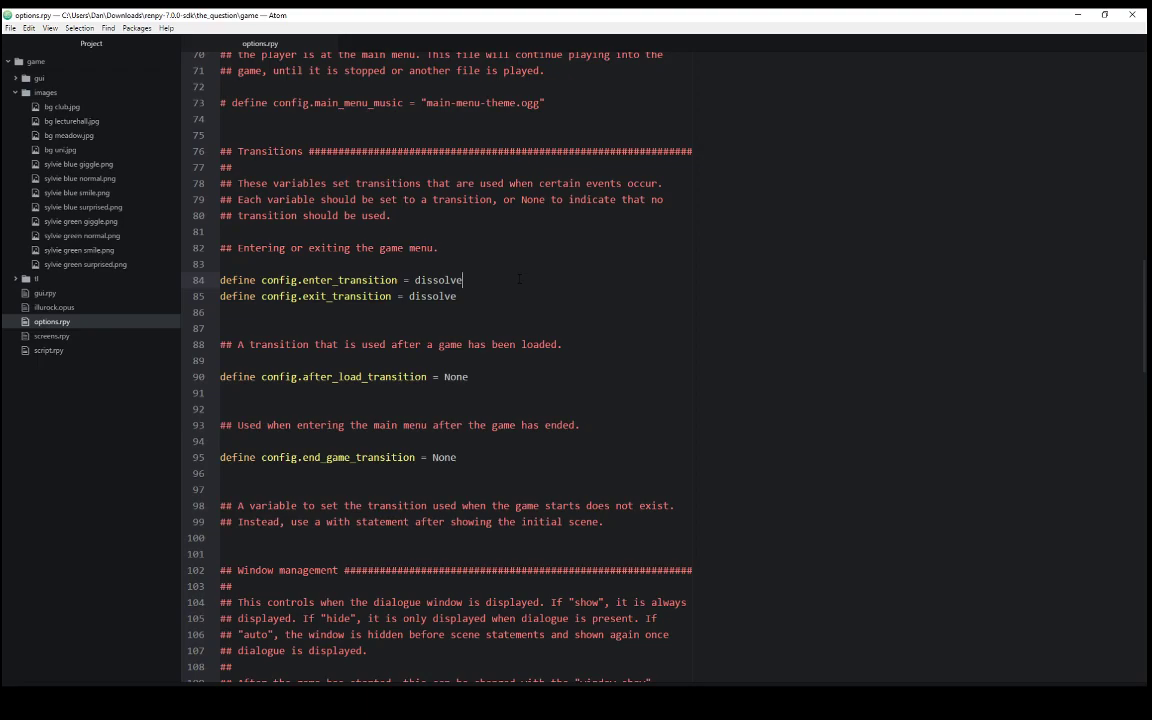
left_click(468, 377)
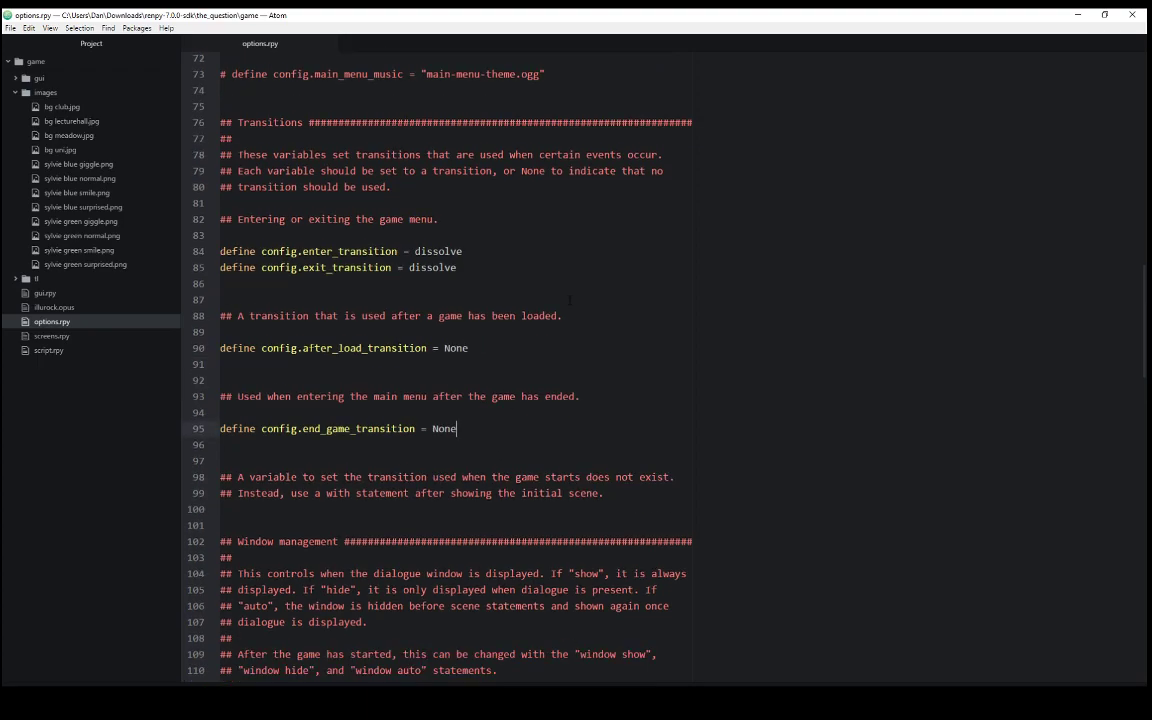
scroll("down", 3)
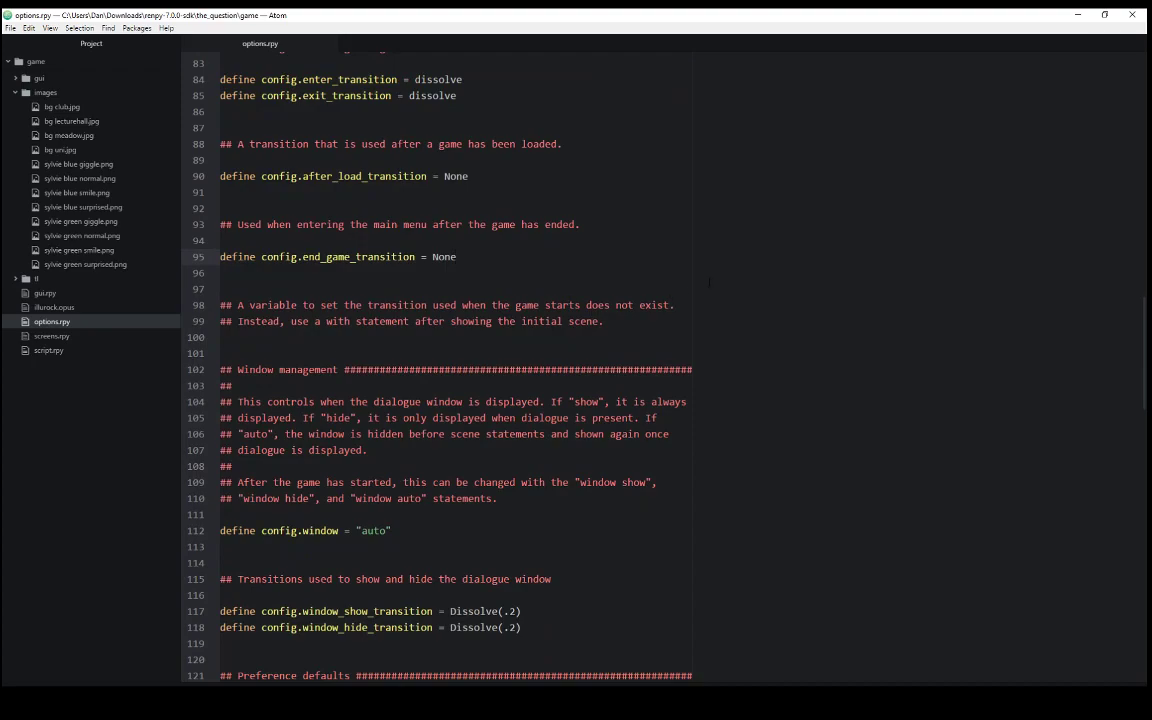
scroll("down", 3)
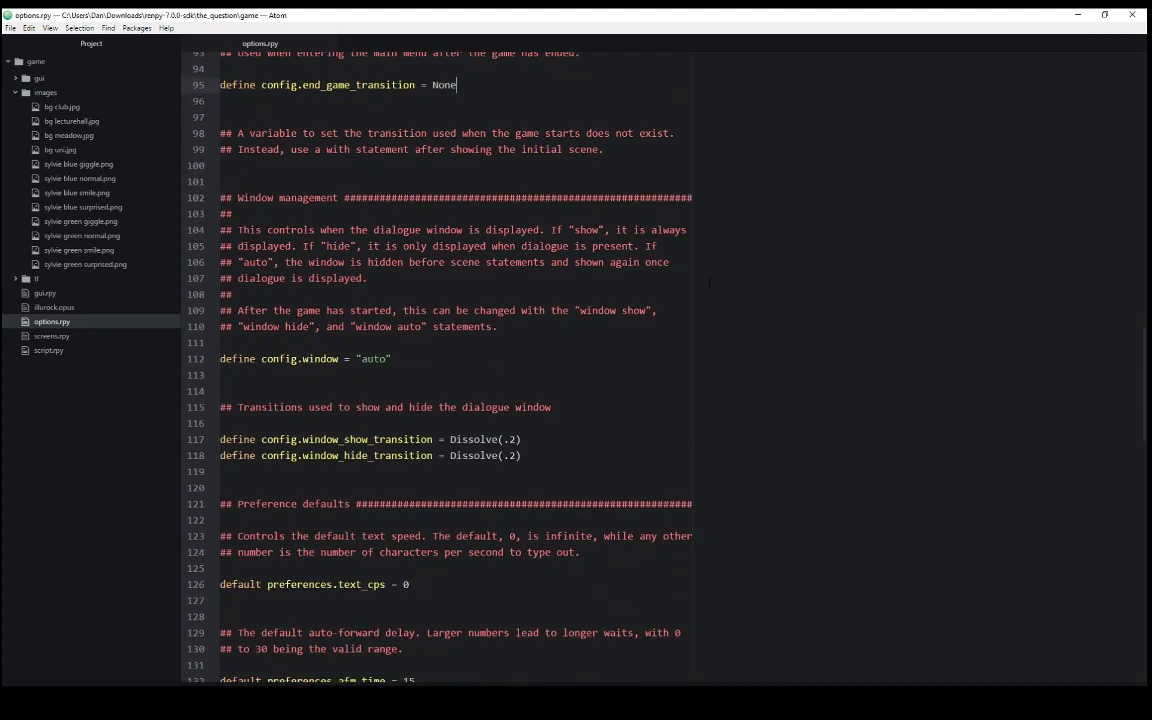
scroll("down", 3)
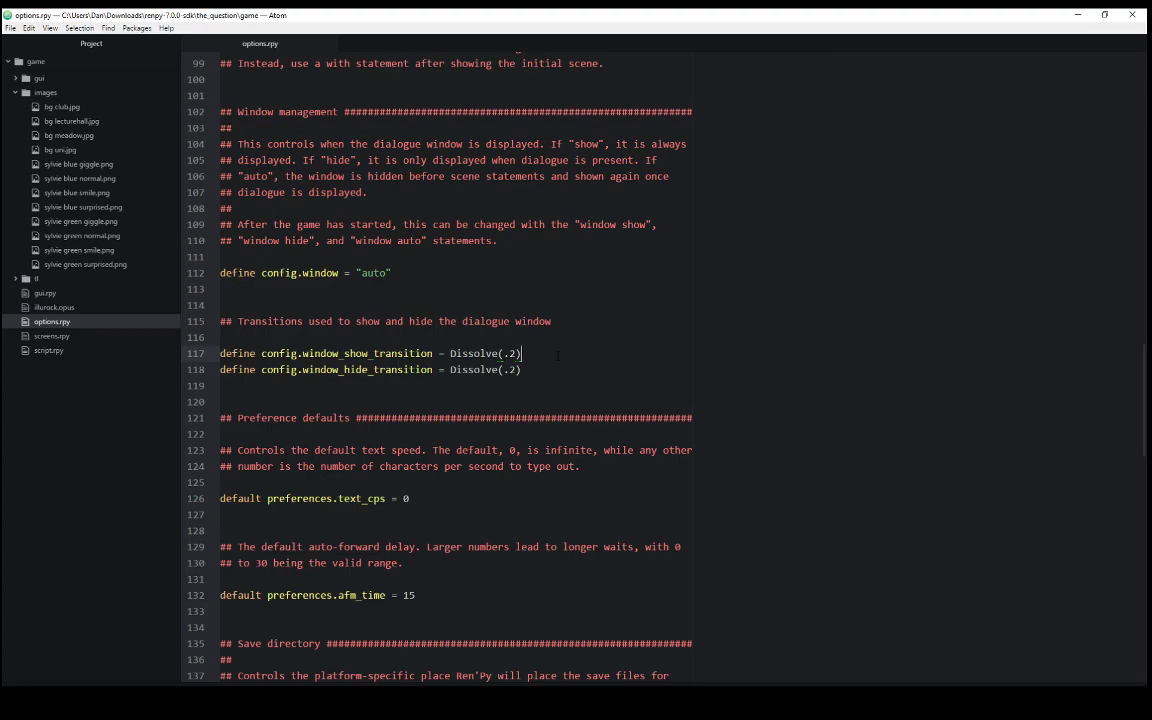
scroll("down", 3)
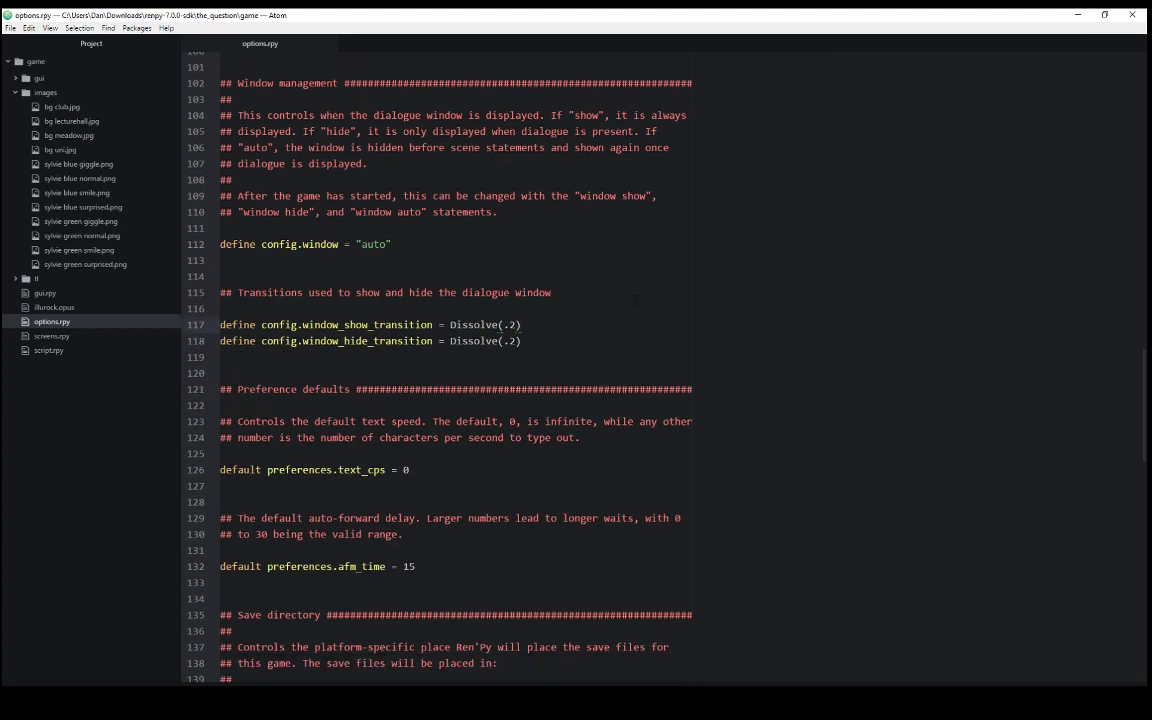
Scroll past the save directory 'the_question-7', Linux path note and window icon setting.
scroll("down", 3)
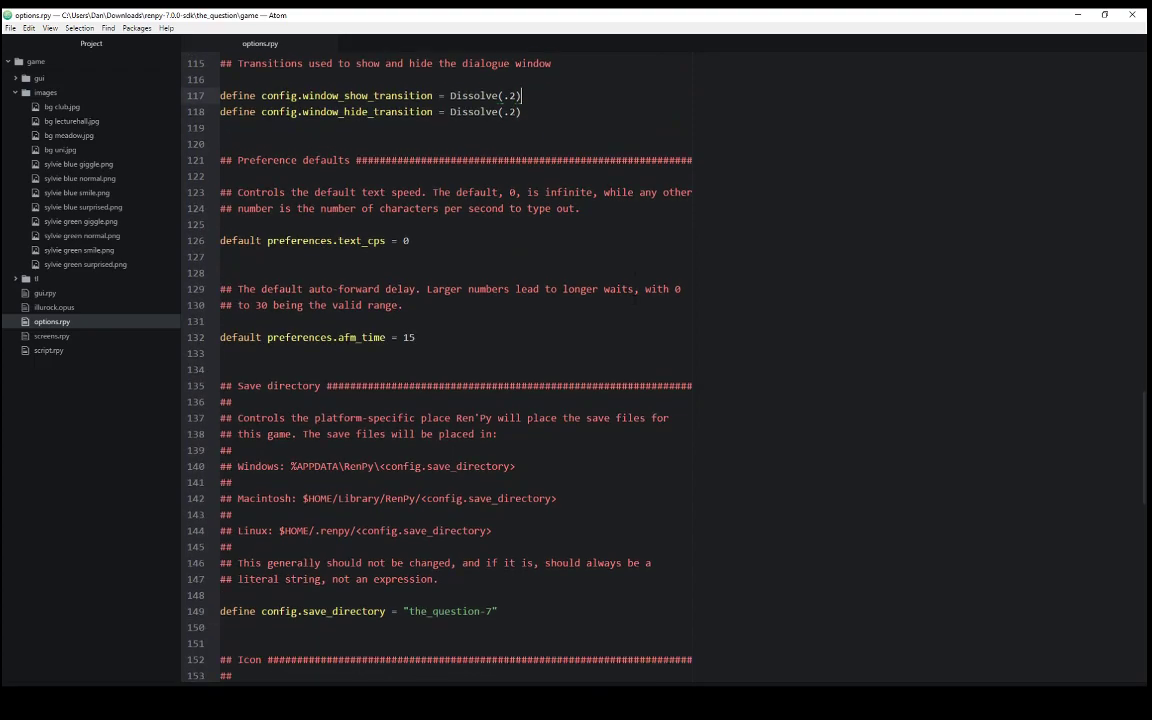
scroll("down", 3)
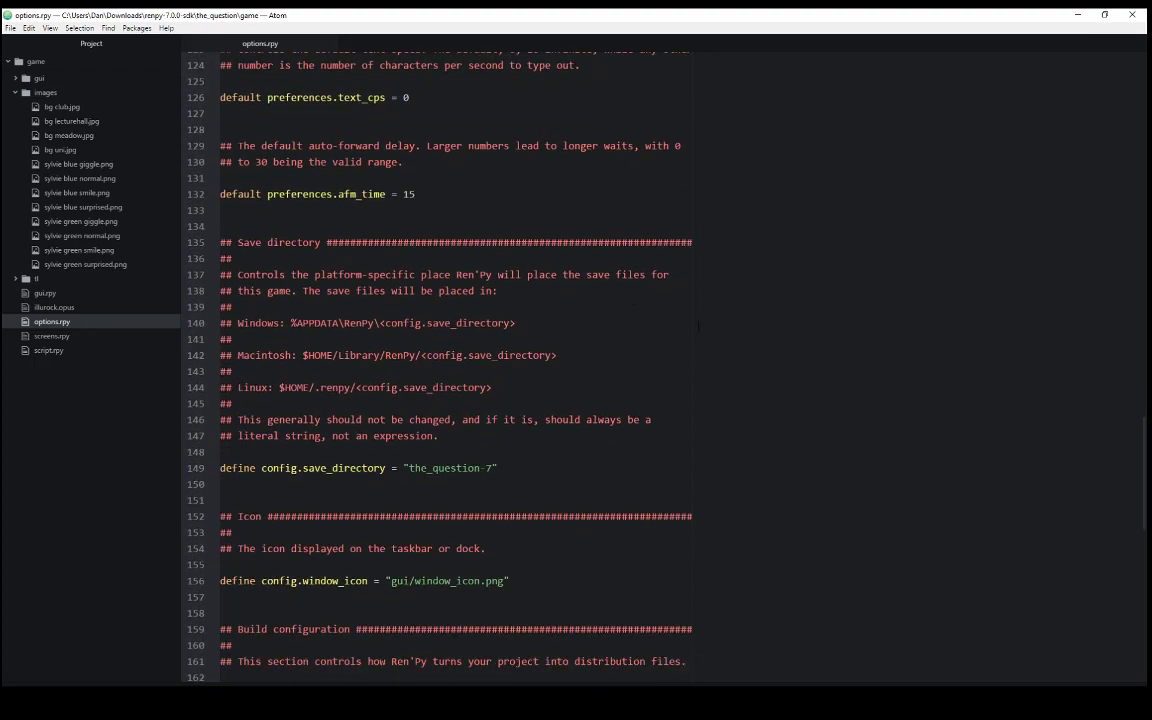
scroll("down", 3)
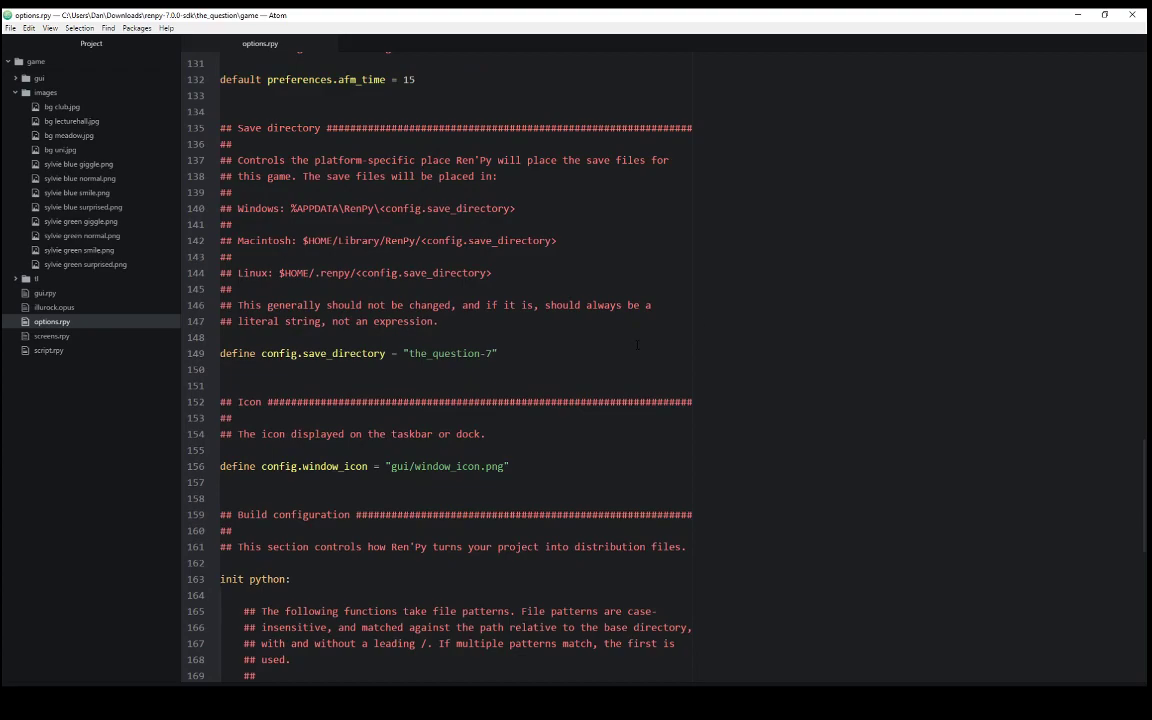
left_click(495, 353)
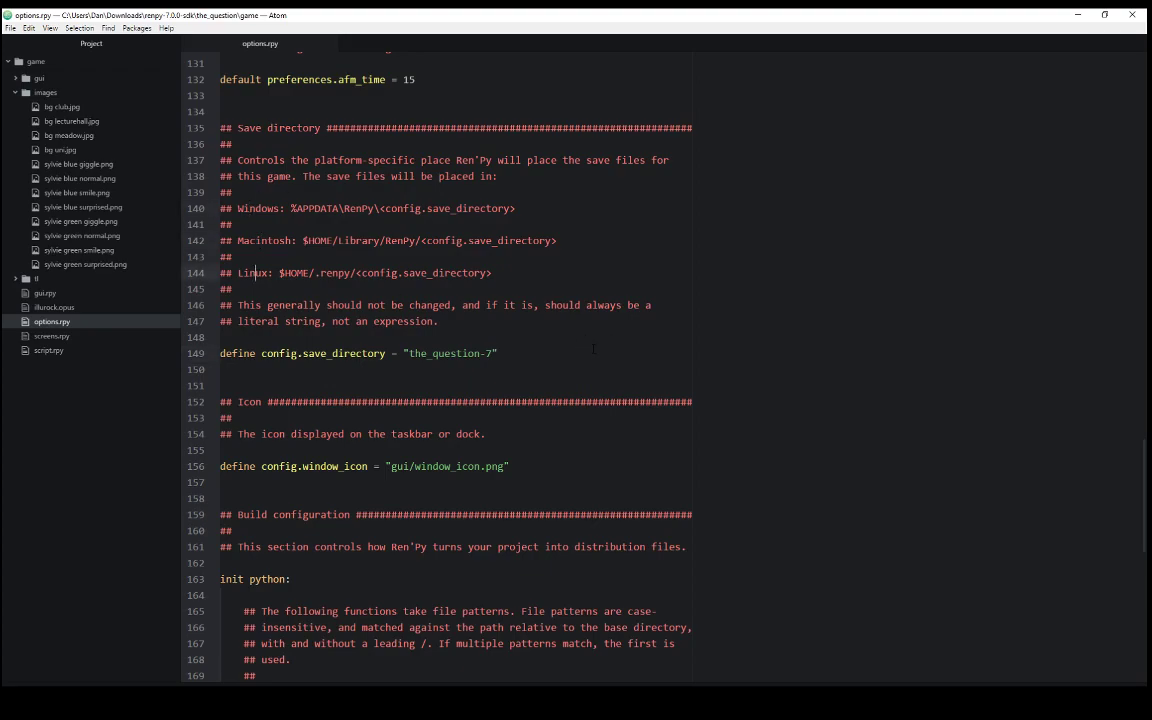
scroll("down", 3)
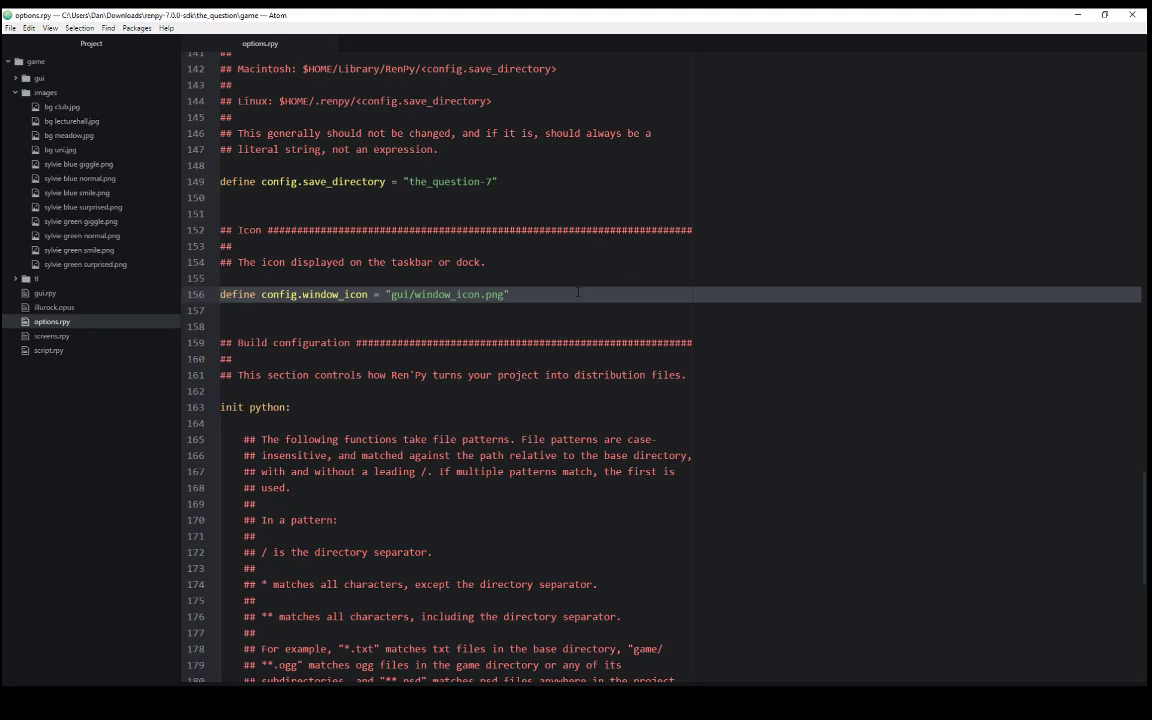
Scroll from the window icon setting down to the build classification rules.
left_click(509, 294)
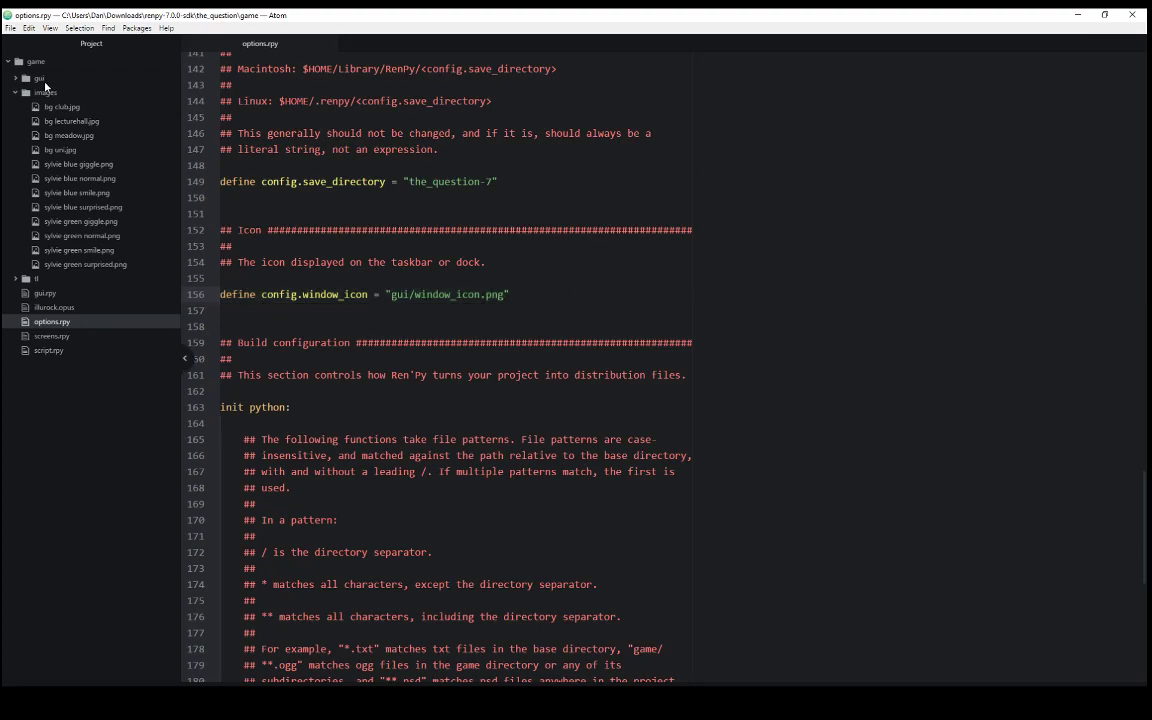
left_click(508, 294)
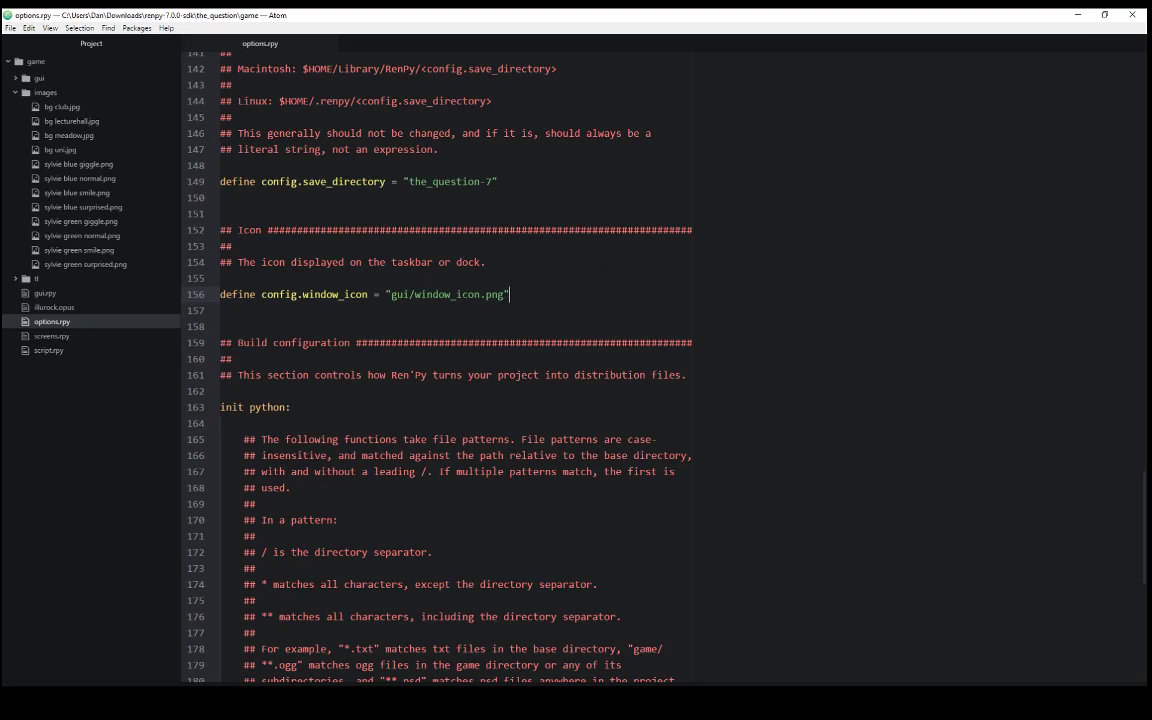
scroll("down", 3)
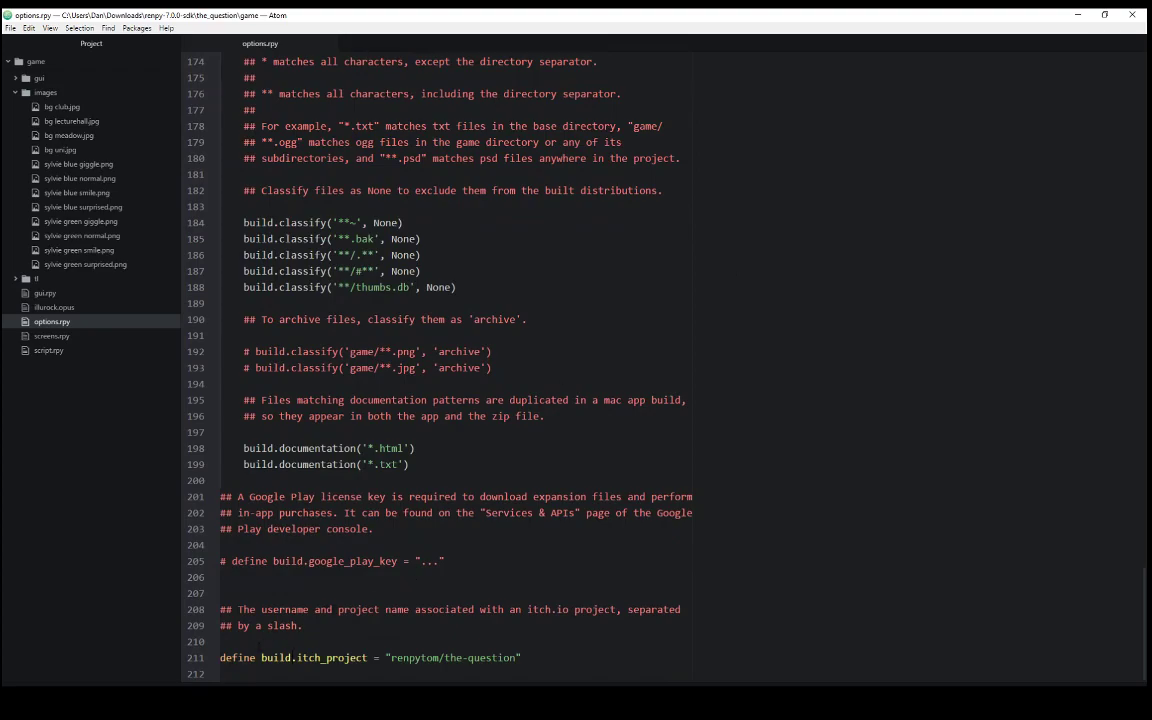
Place the caret after the itch.io project 'renpytom/the-question' on line 211.
left_click(518, 657)
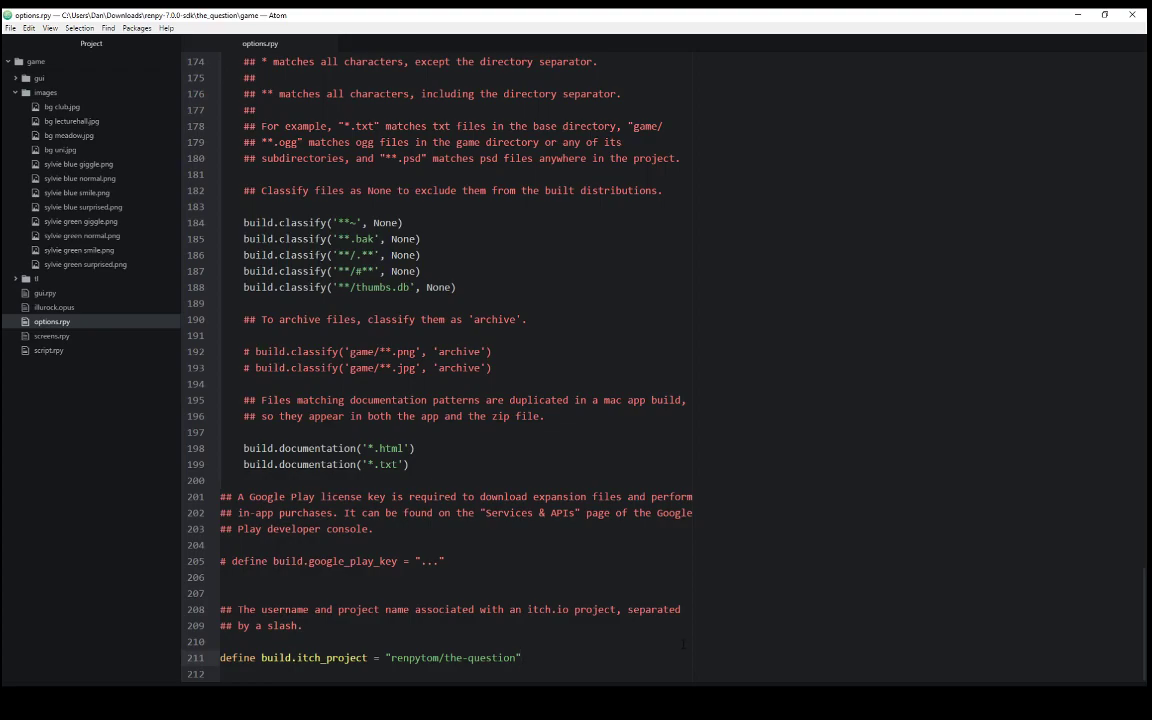
left_click(520, 657)
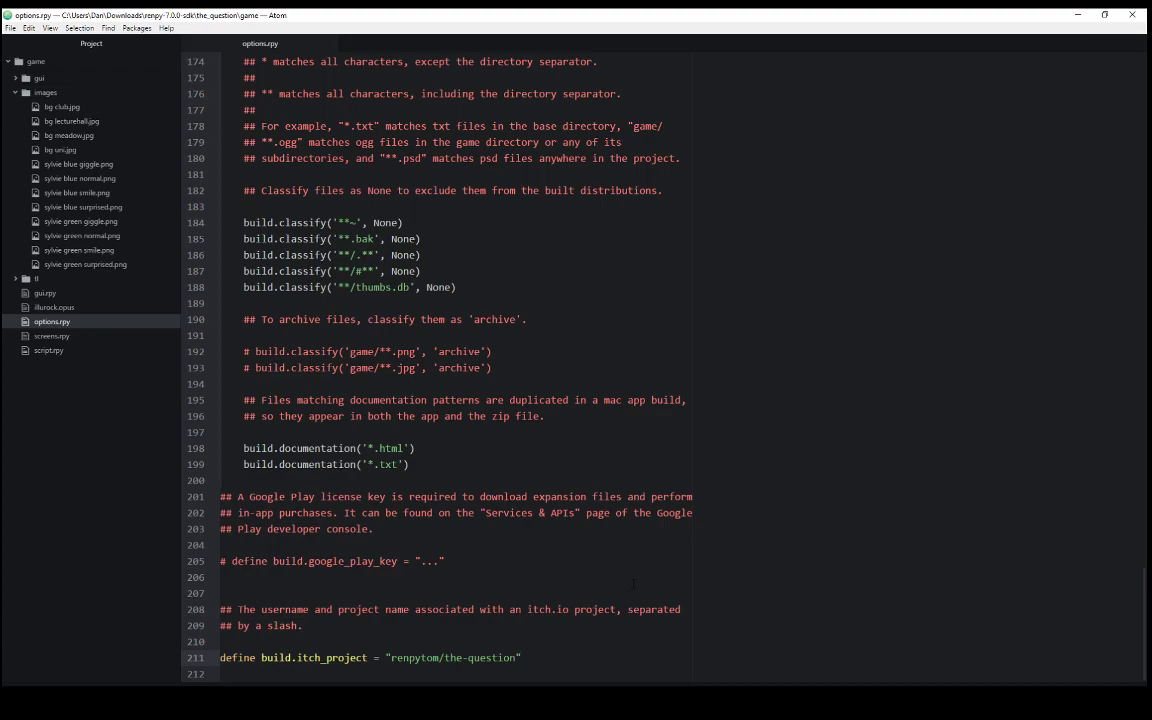
left_click(519, 657)
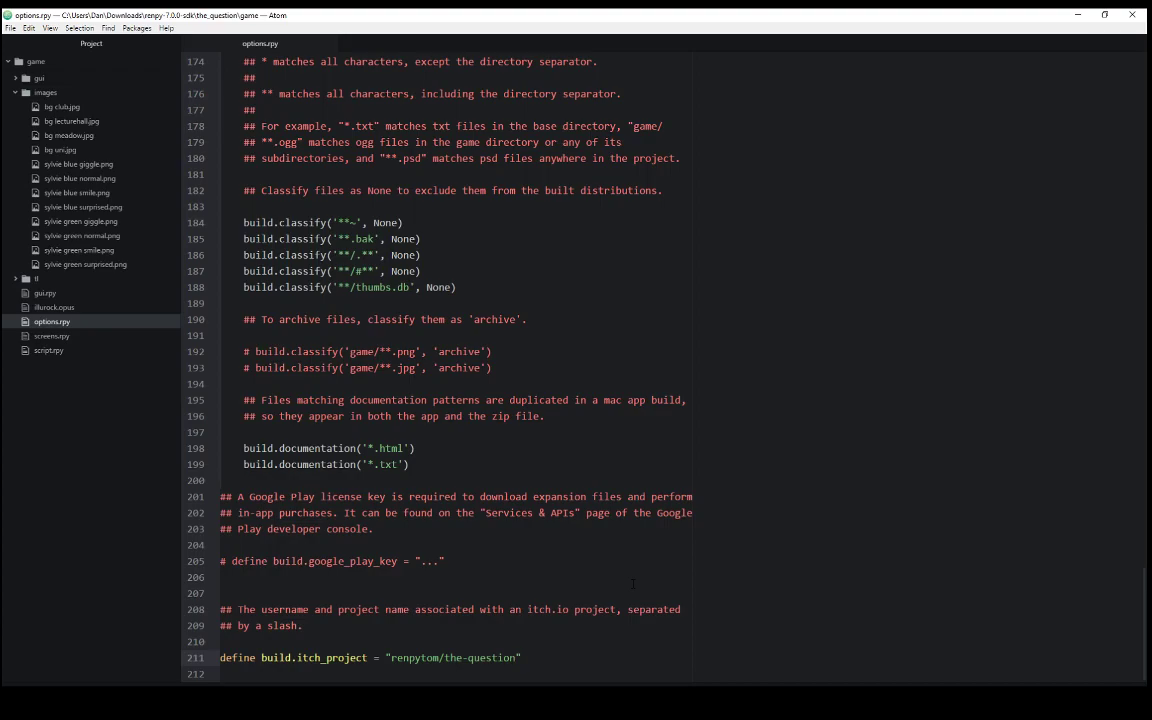
left_click(515, 657)
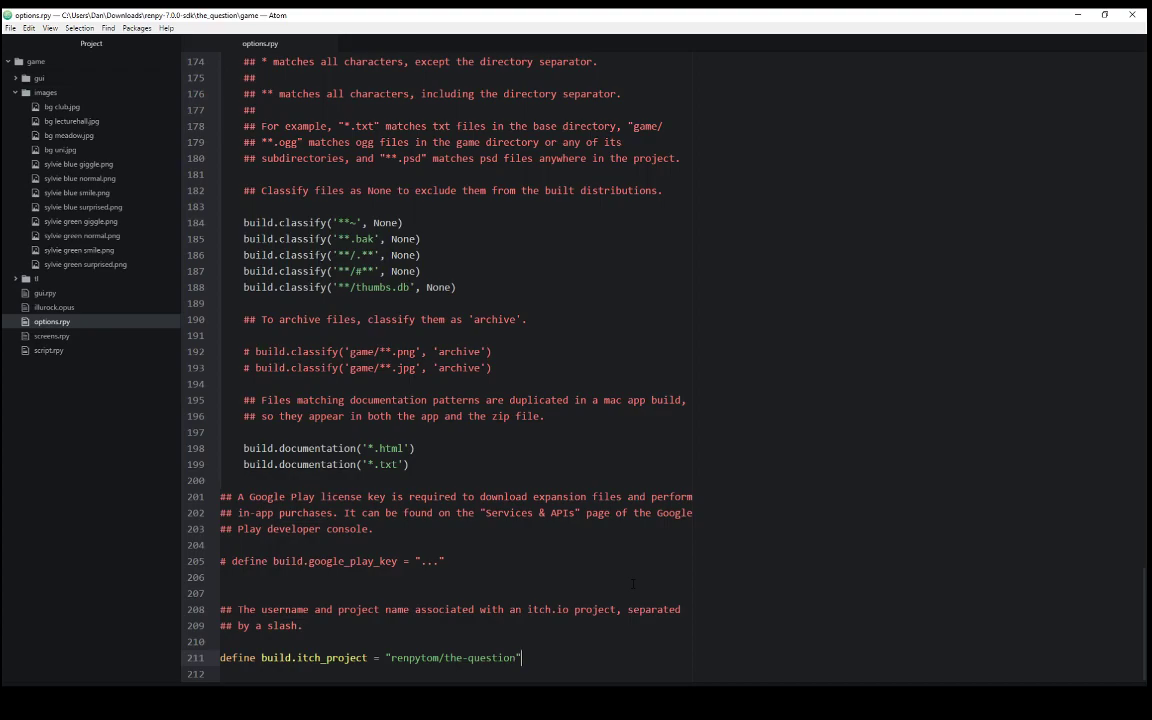
Scroll back to line 1, showing the game name 'The Question', version and credits.
scroll("up", 3)
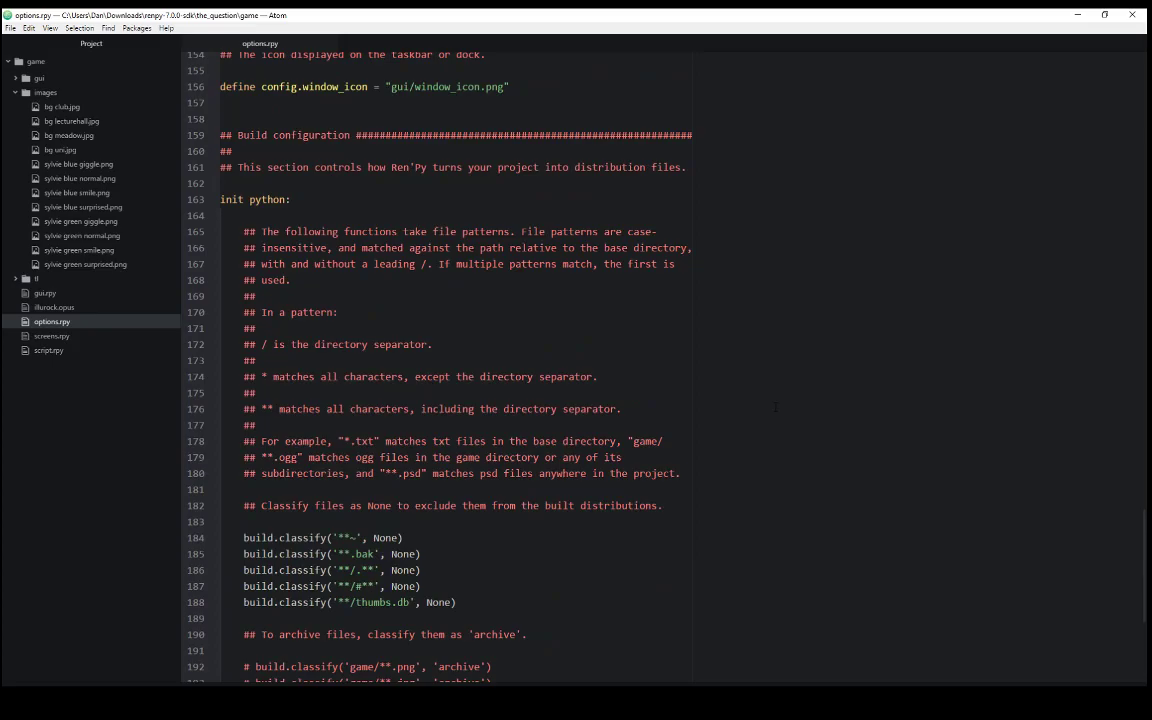
scroll("up", 3)
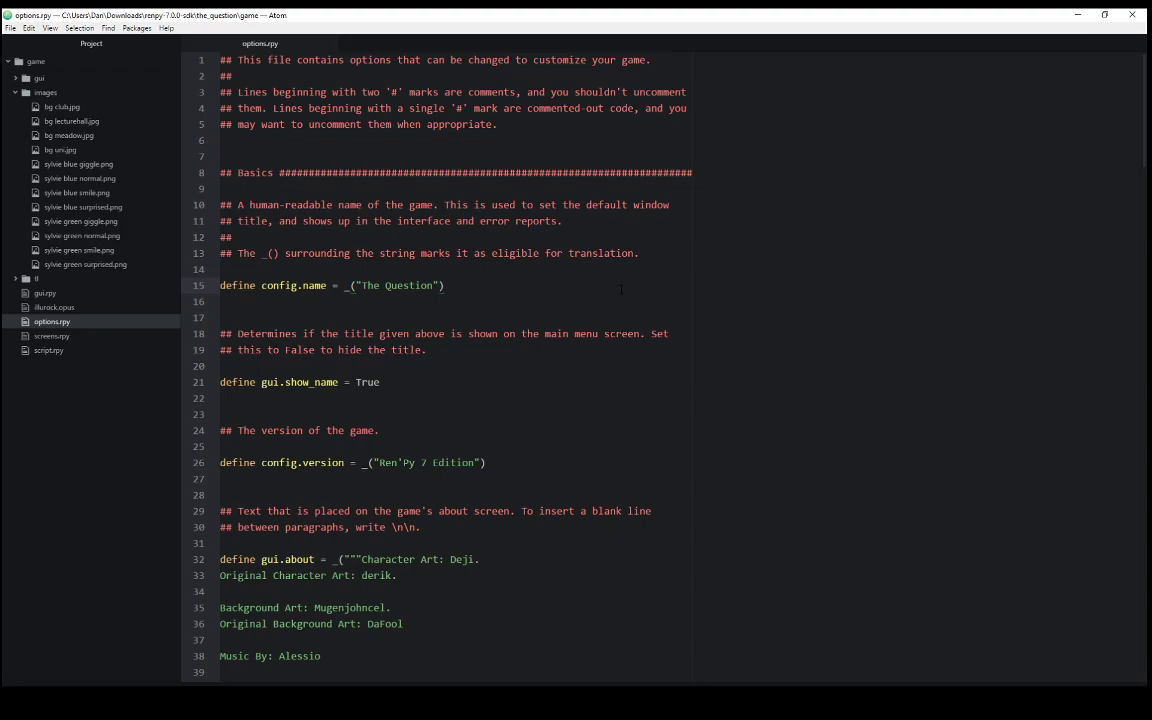
left_click(444, 285)
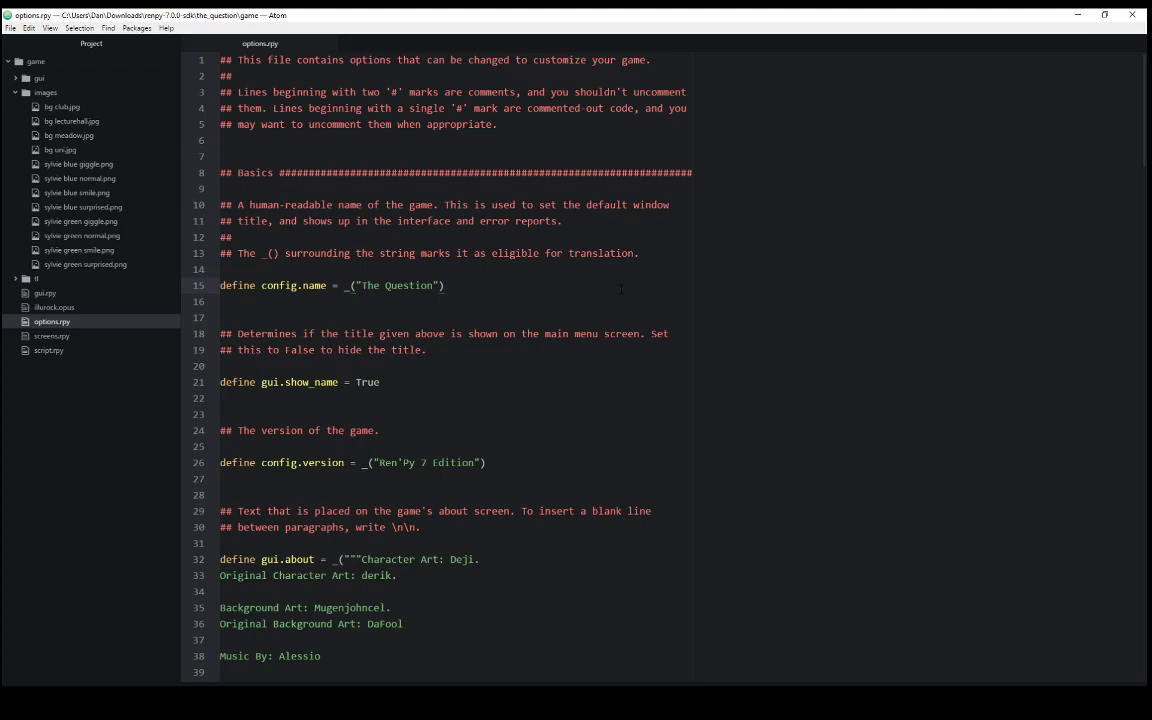
left_click(445, 285)
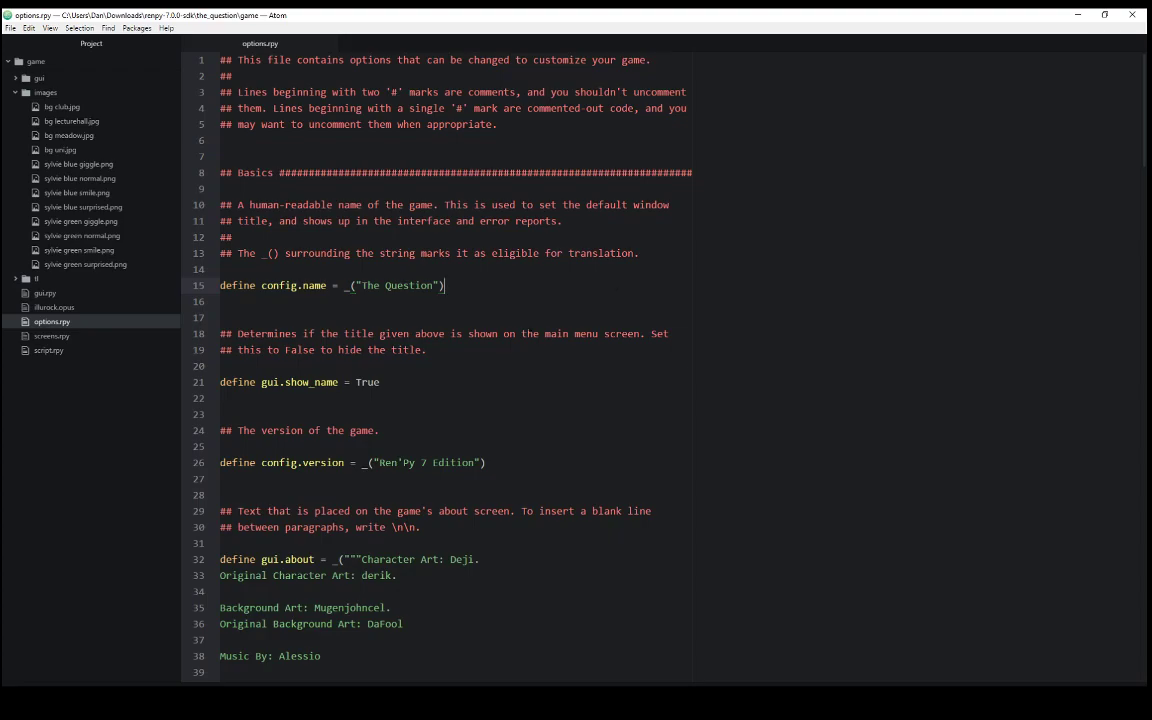
left_click(380, 382)
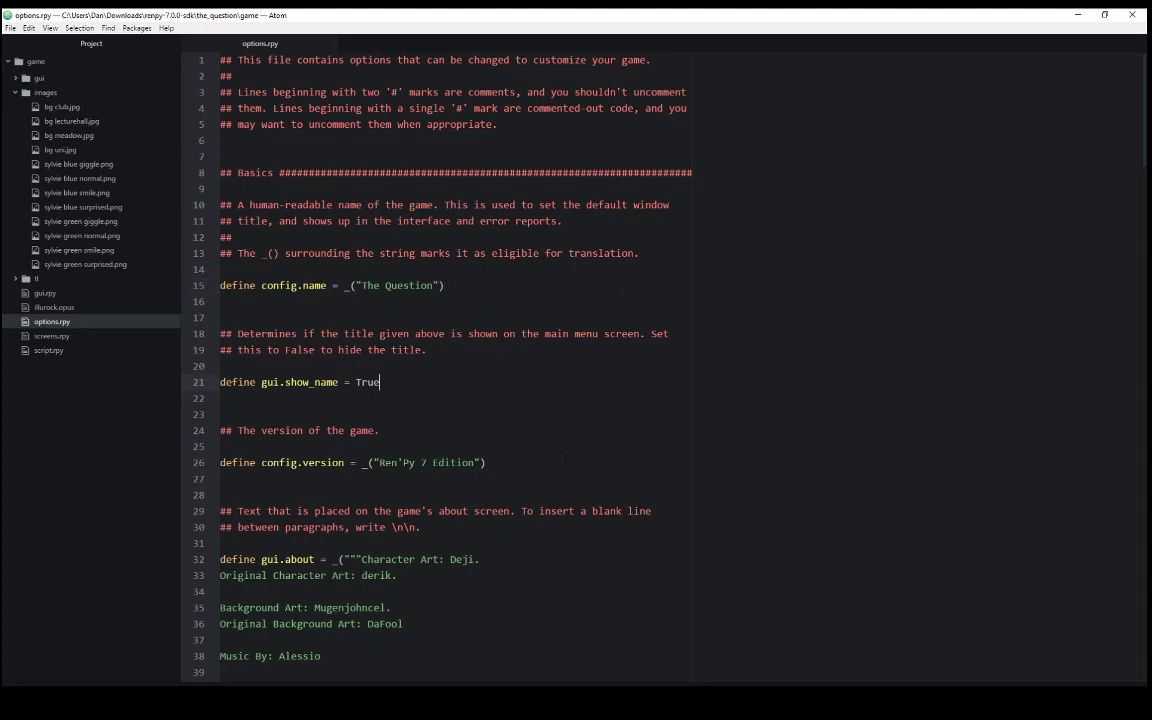
scroll("down", 3)
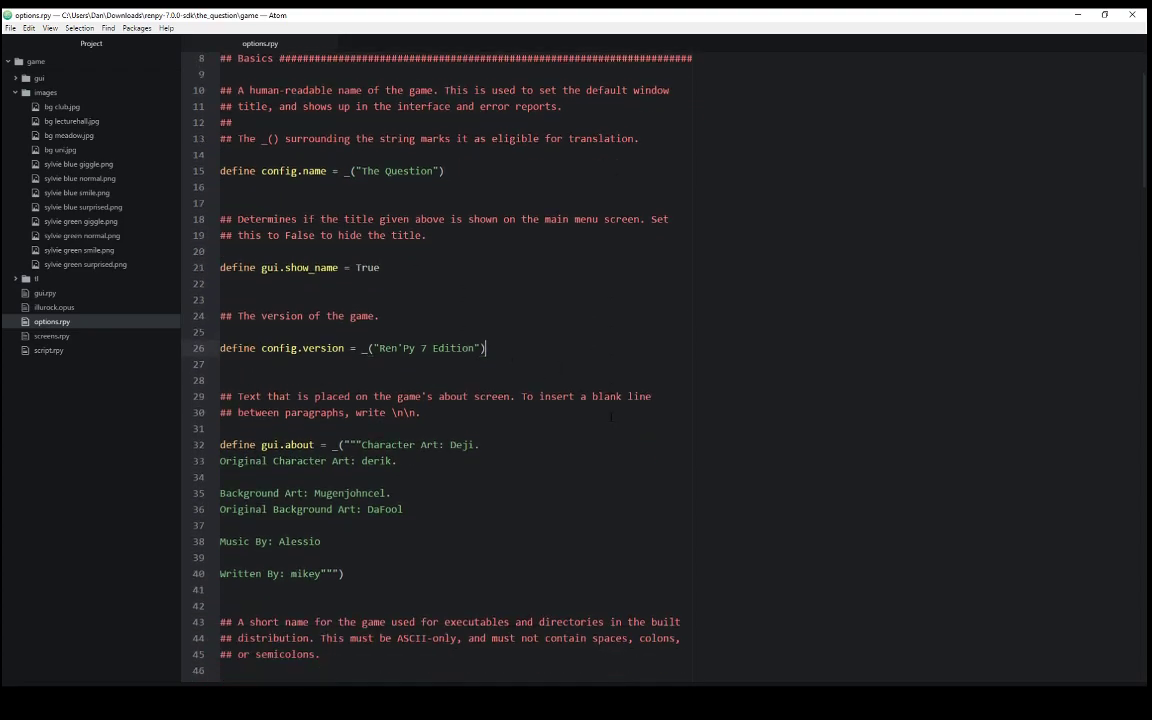
scroll("down", 3)
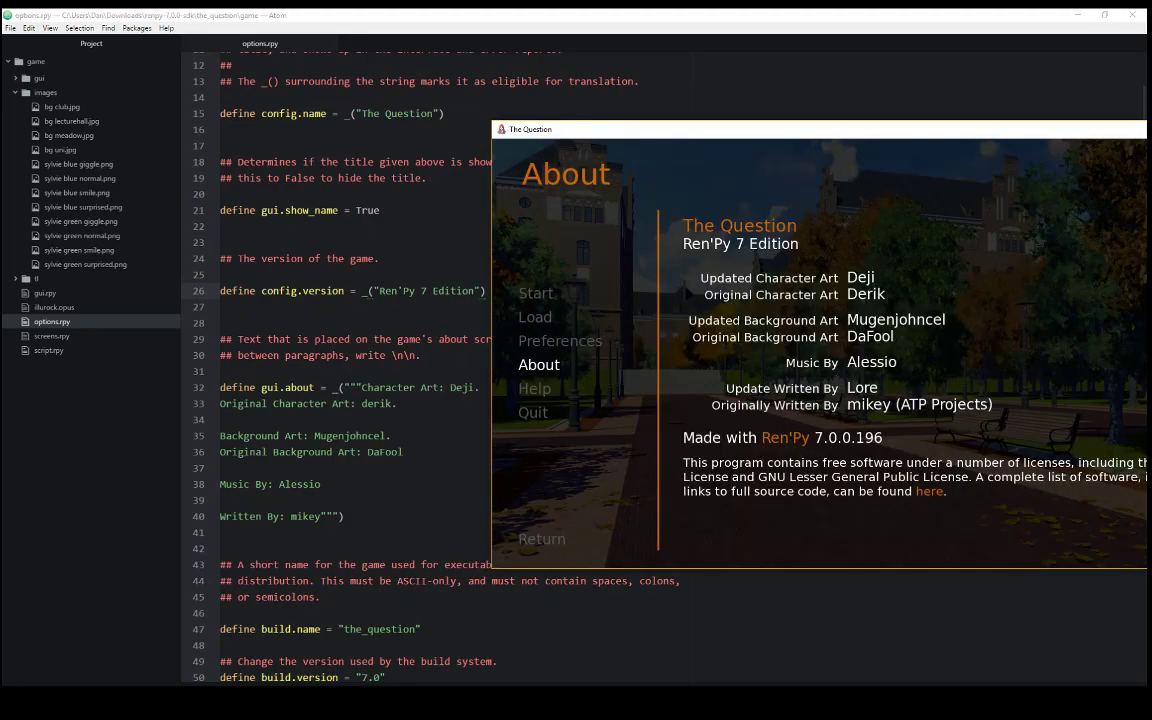
Drag the About screen's game window toward the centre of the screen.
left_click_drag(820, 128, 718, 144)
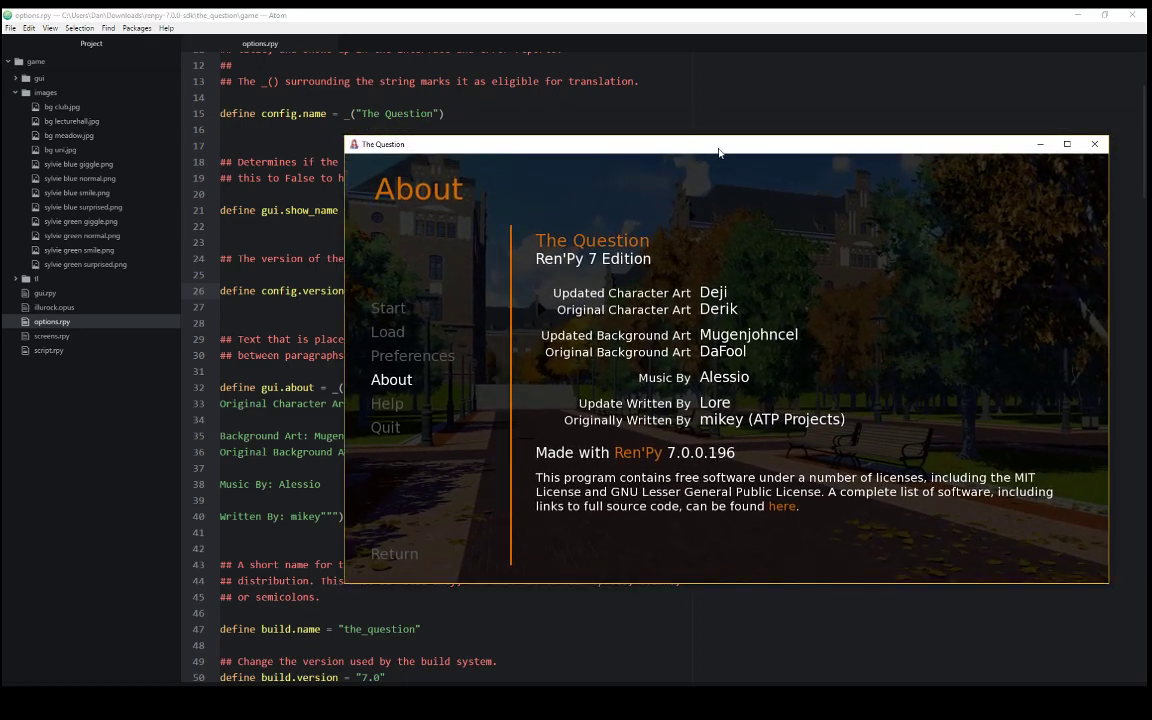
mouse_move(688, 317)
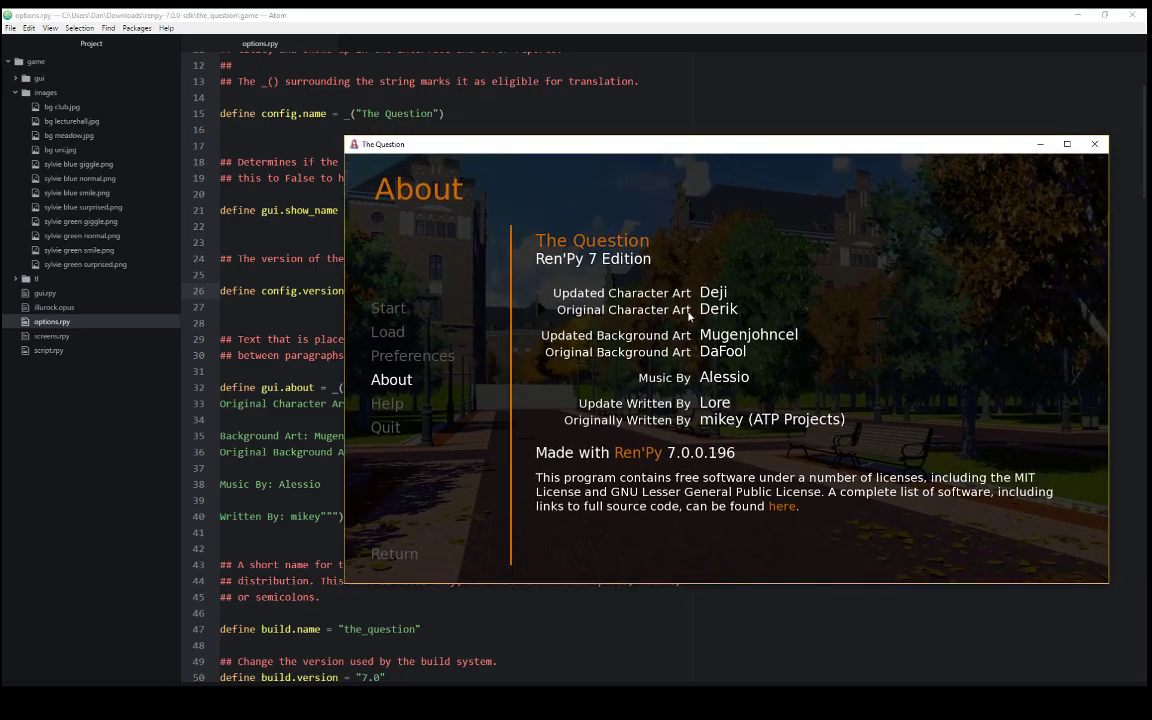
mouse_move(595, 240)
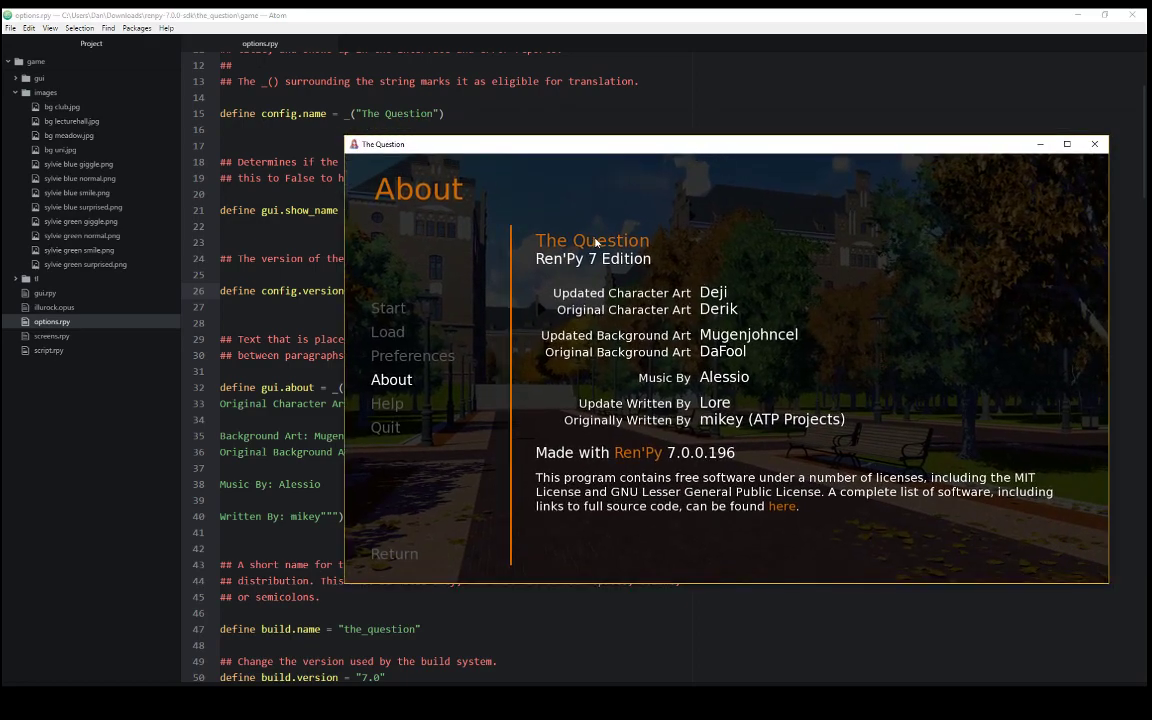
mouse_move(610, 266)
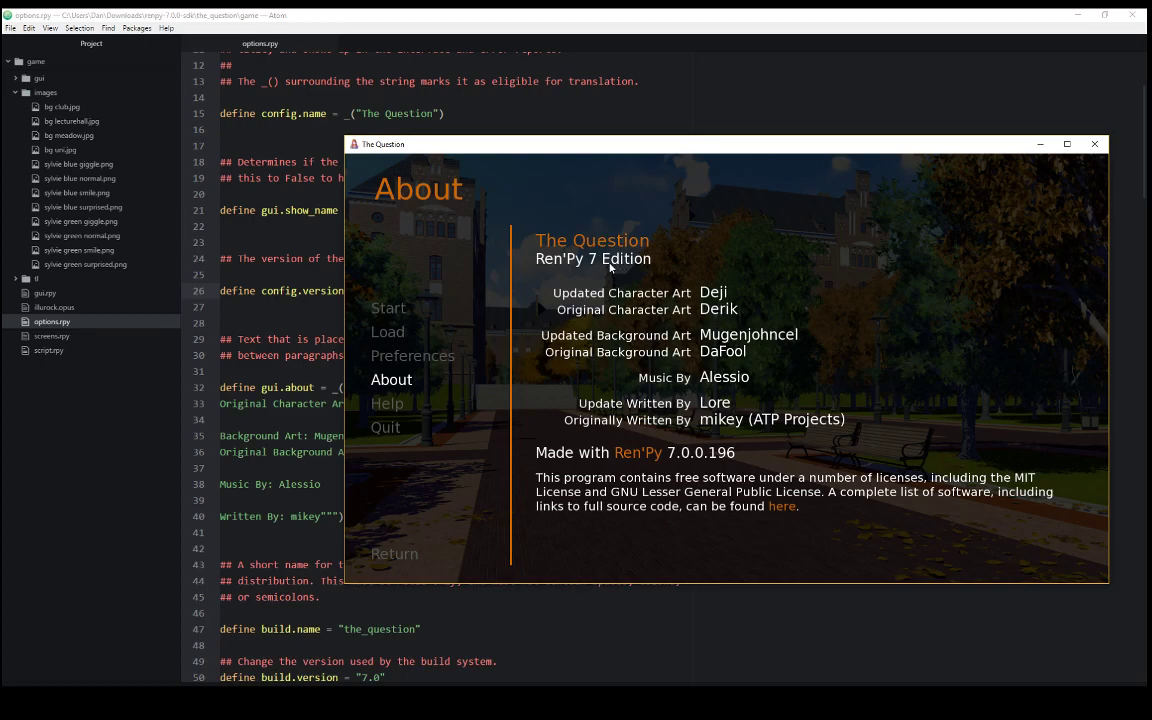
mouse_move(701, 436)
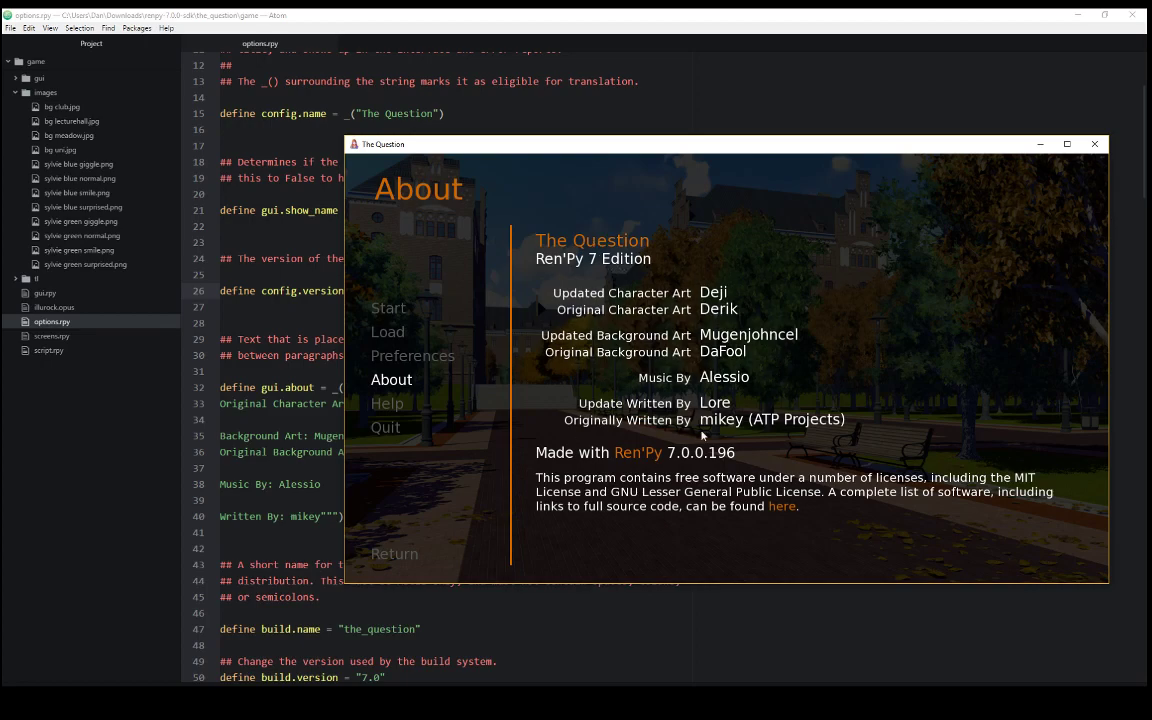
mouse_move(627, 362)
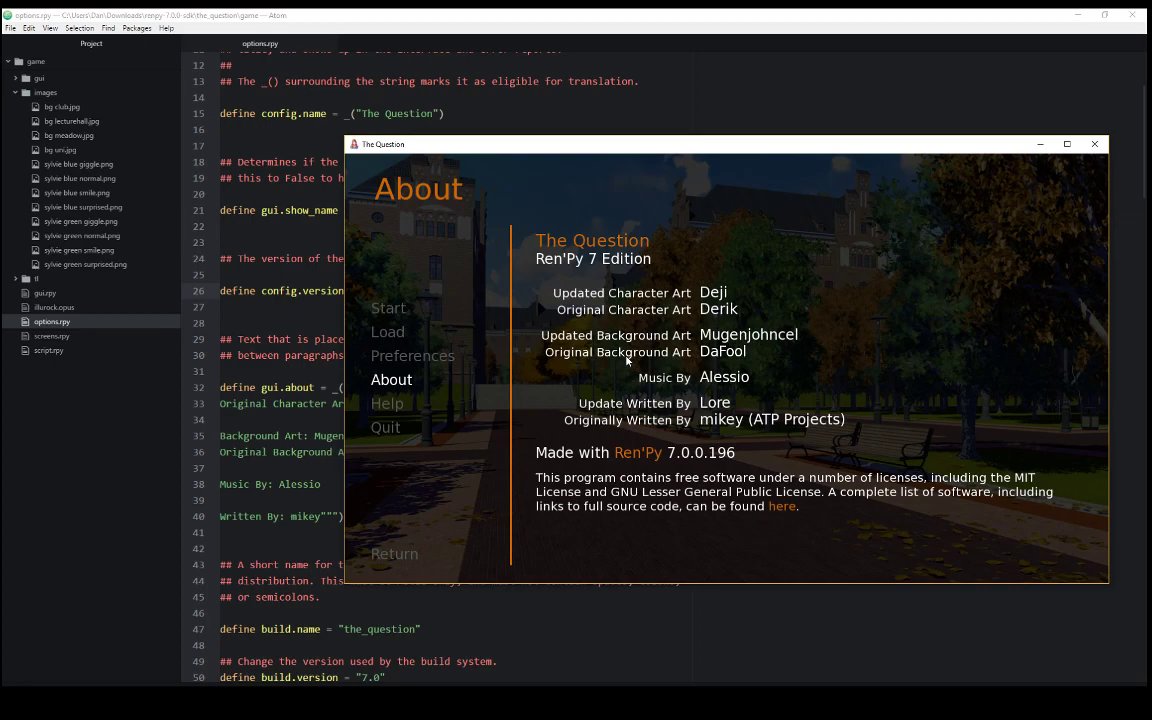